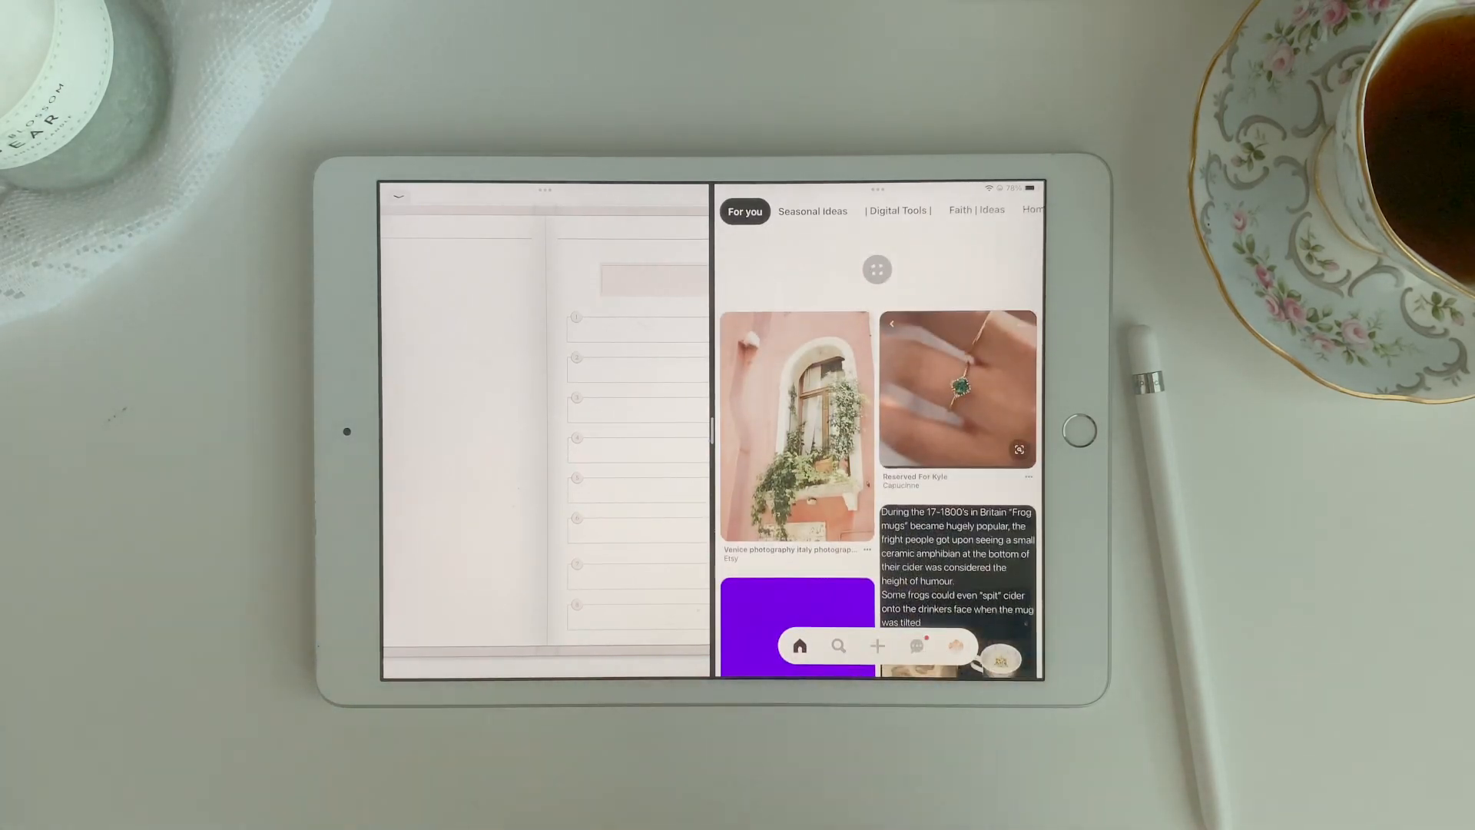
# Scroll through the saved Pinterest boards and open the My Curated Style board.
pyautogui.scroll(-3)
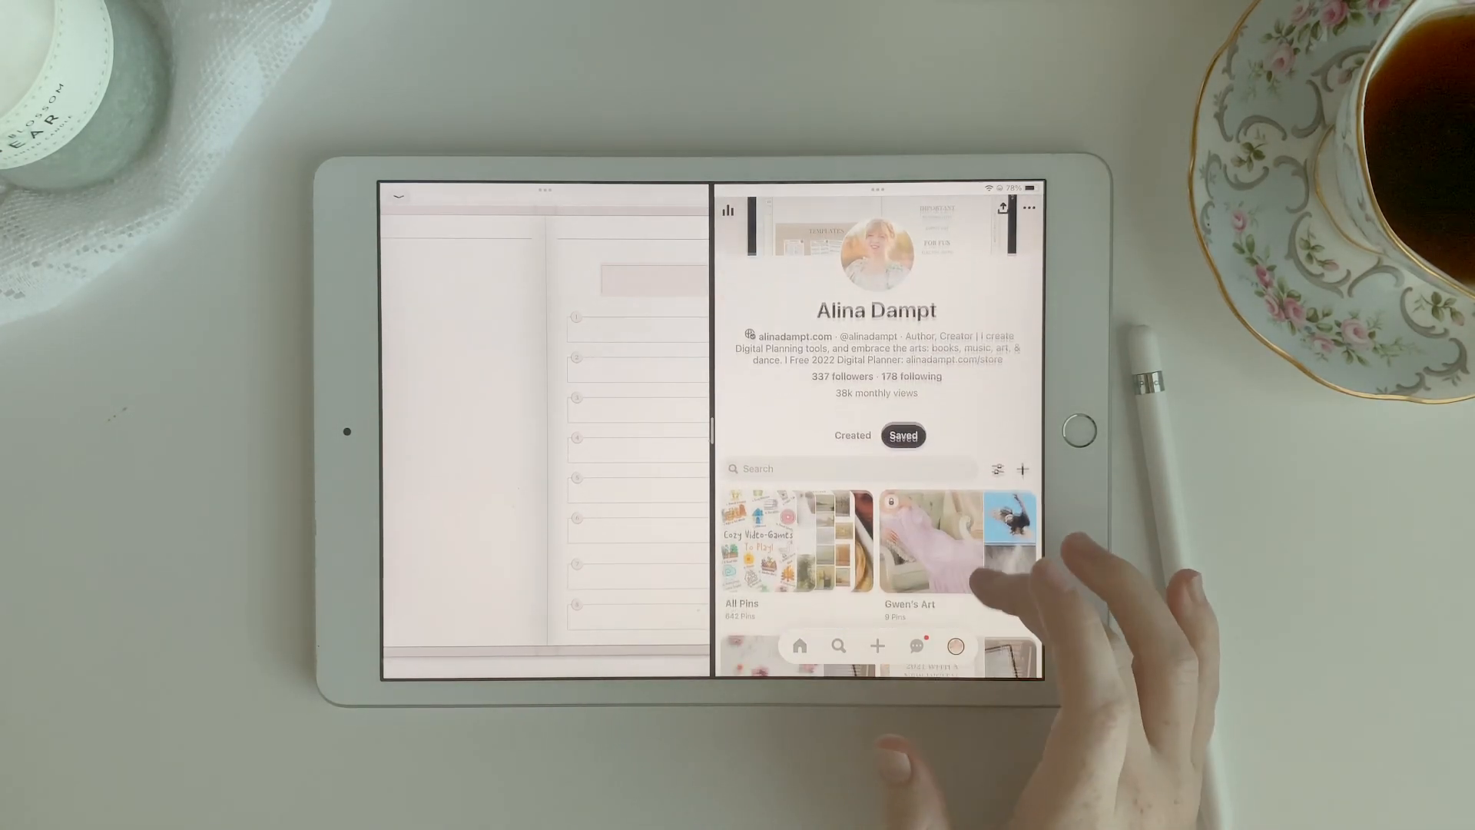
pyautogui.scroll(-3)
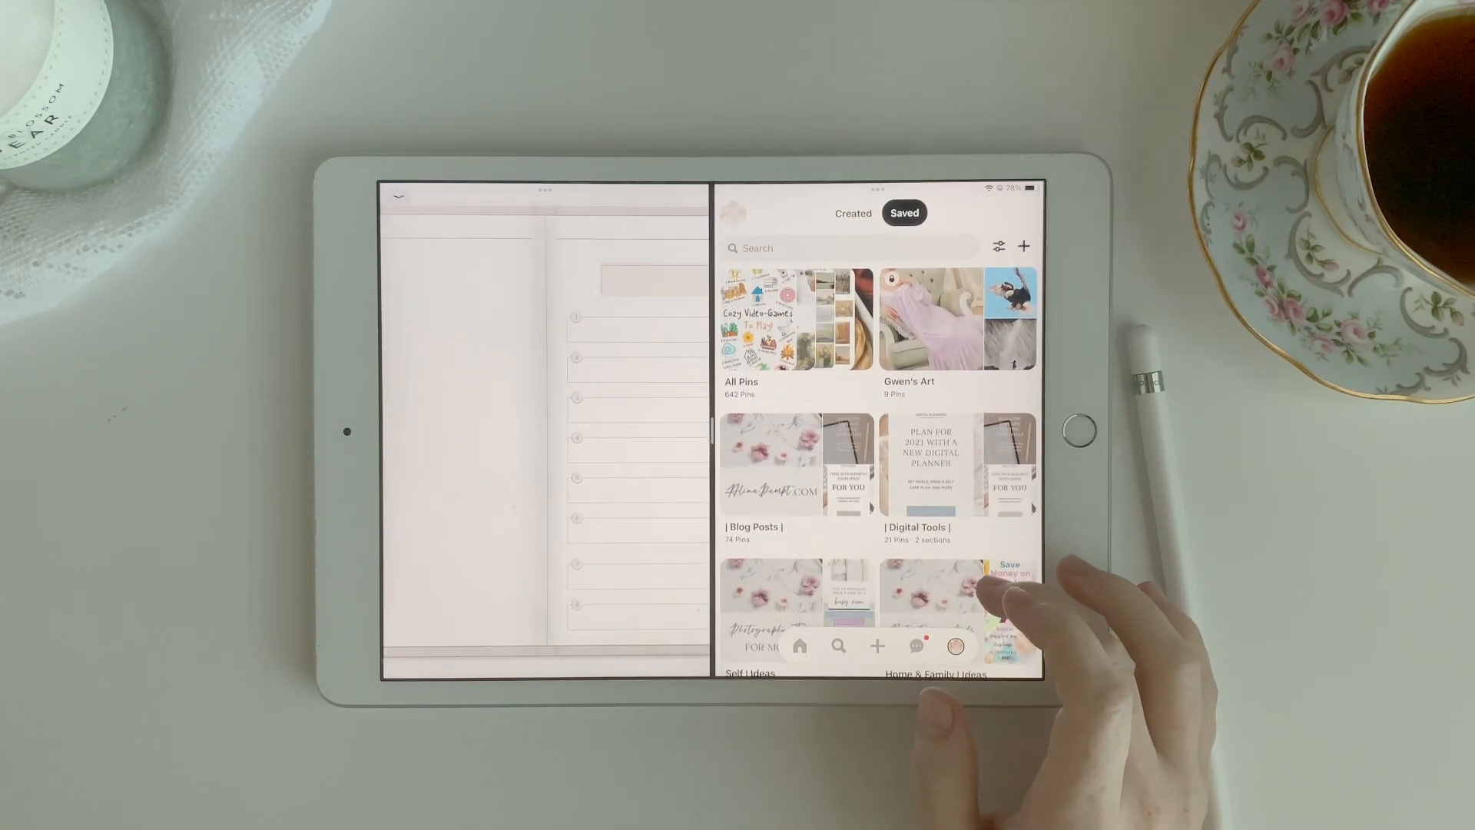
pyautogui.scroll(-3)
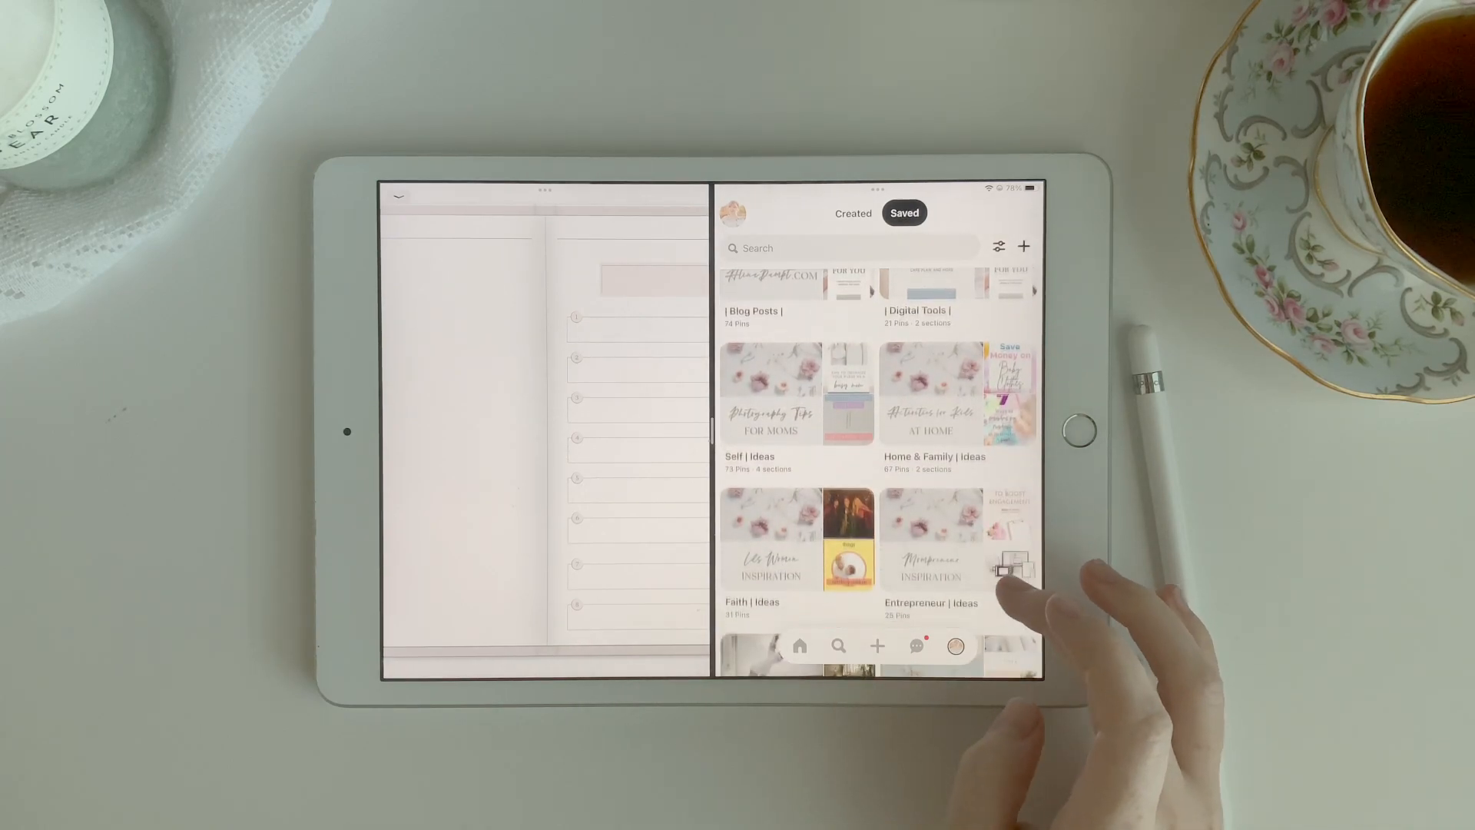
pyautogui.scroll(-3)
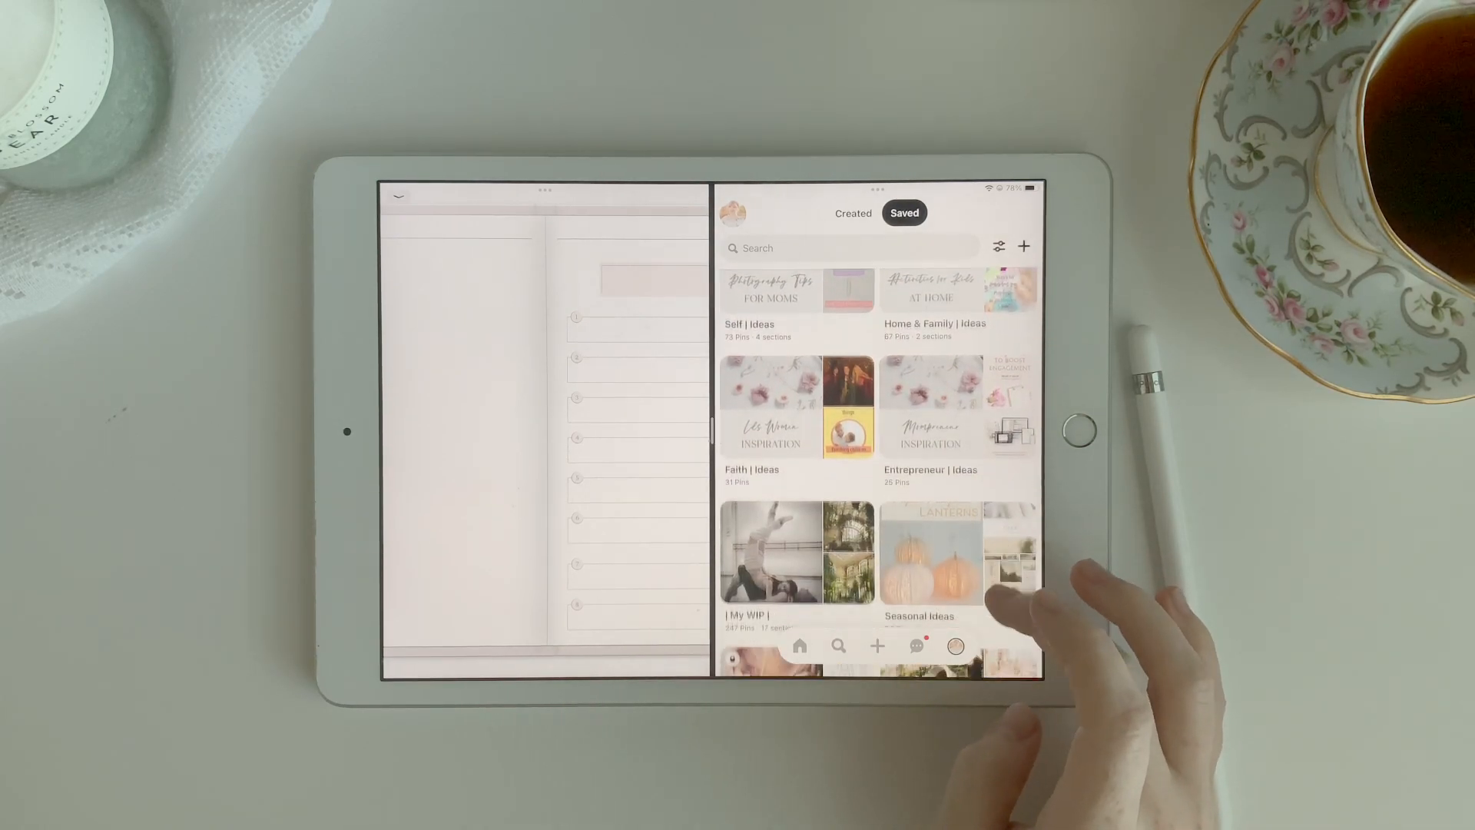
pyautogui.scroll(-3)
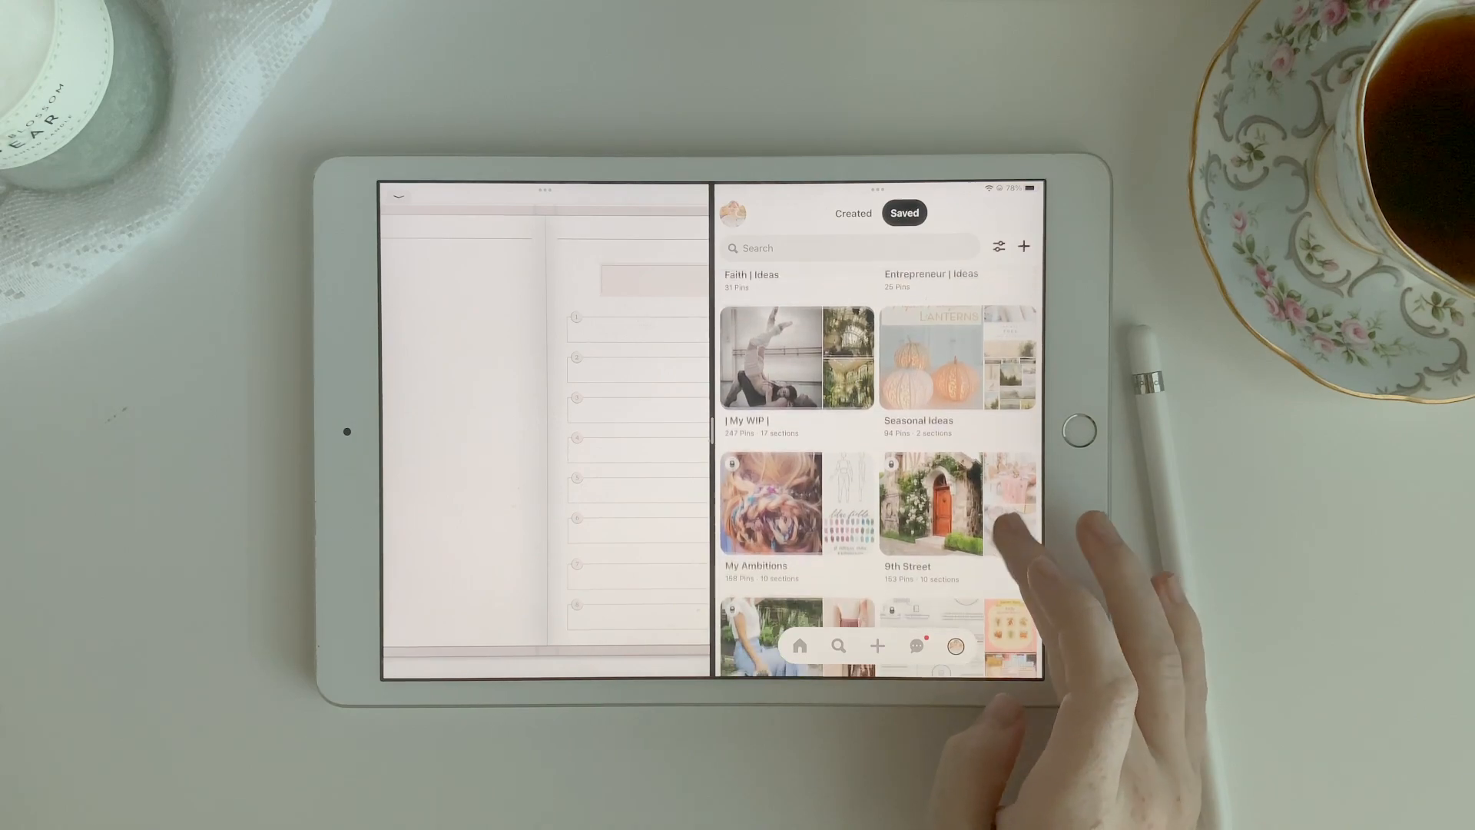
pyautogui.scroll(-3)
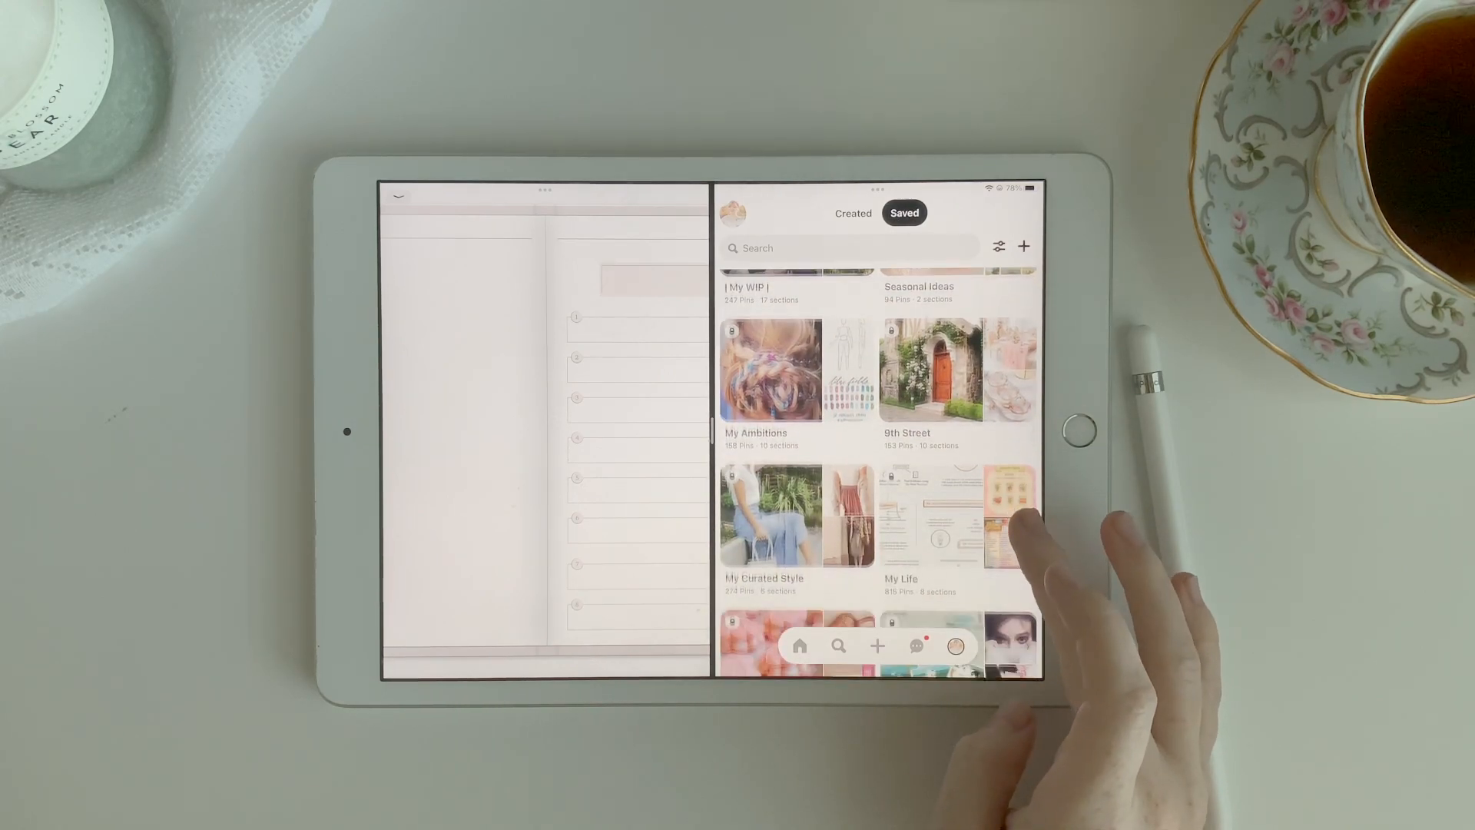
pyautogui.scroll(-3)
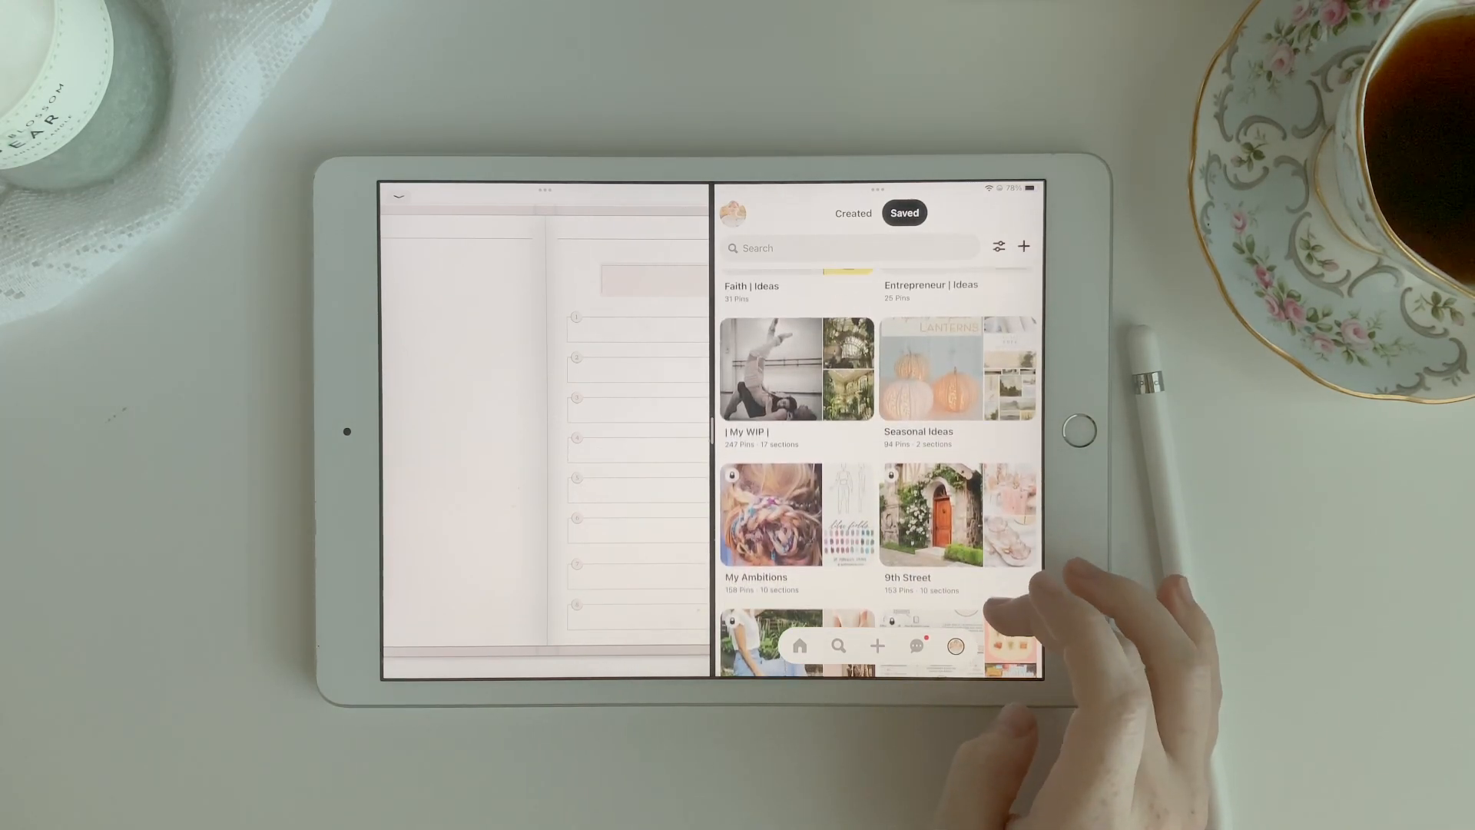
pyautogui.scroll(-3)
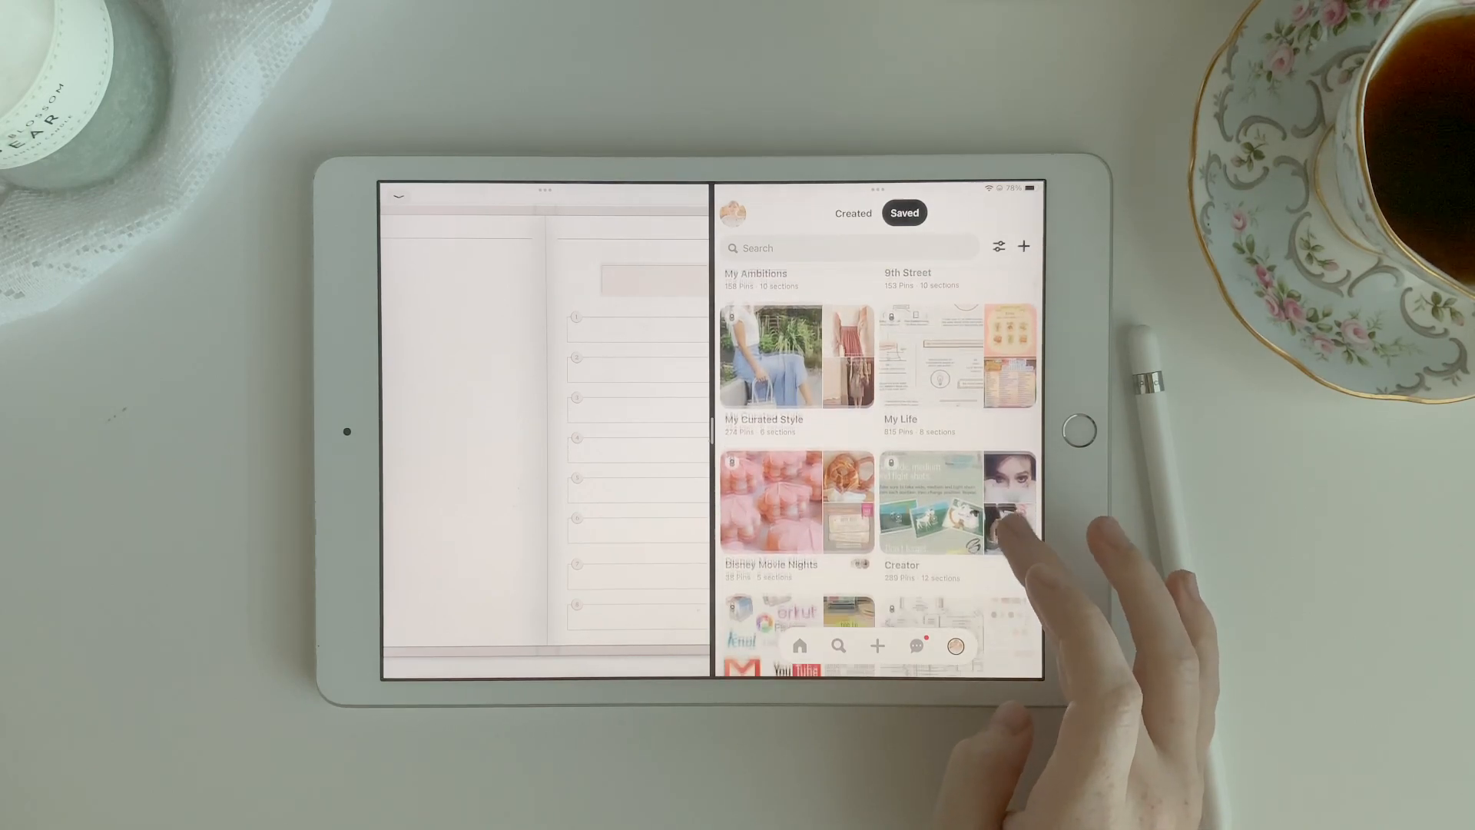
pyautogui.scroll(-3)
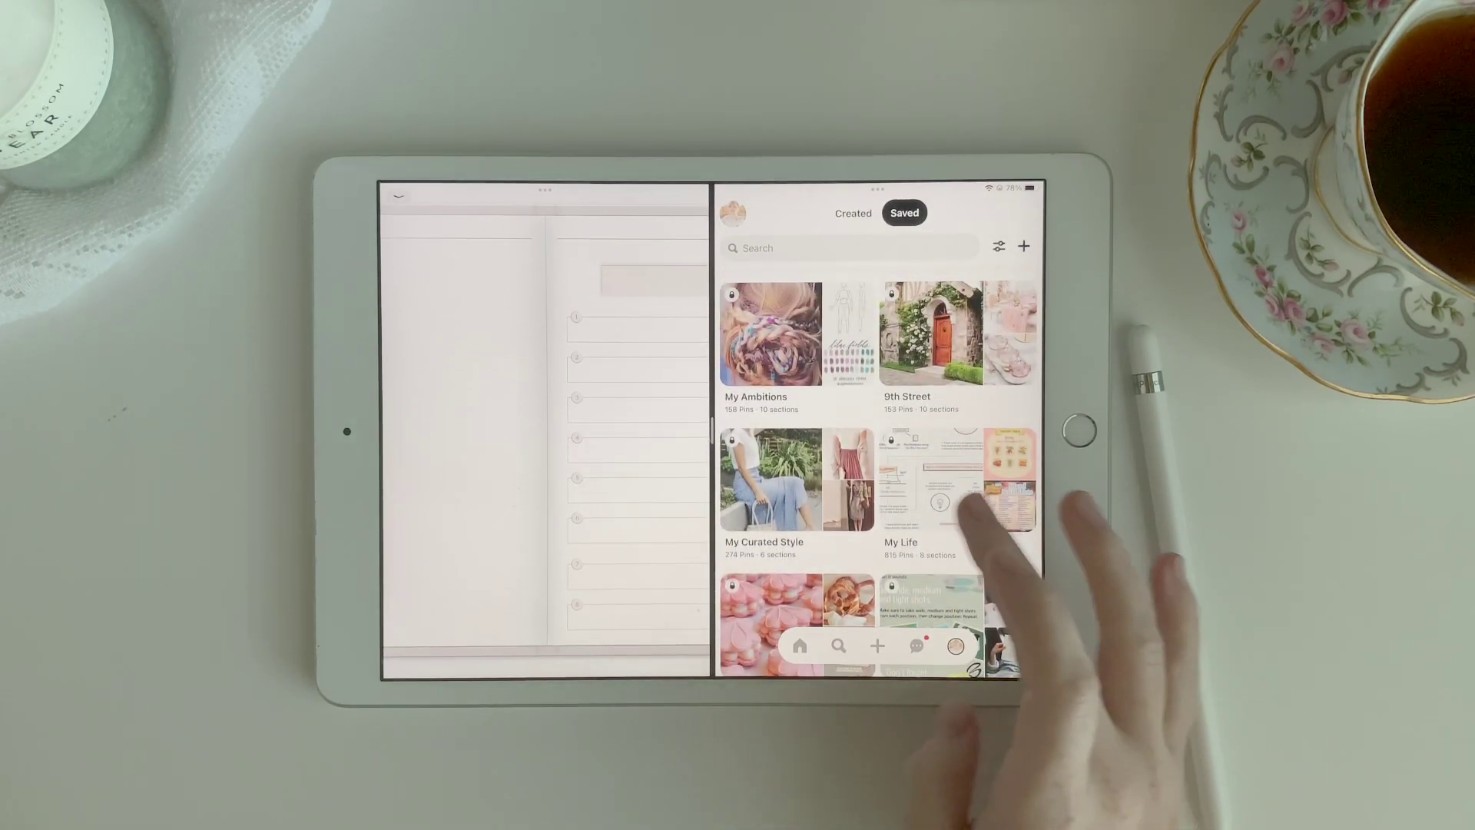
pyautogui.click(769, 478)
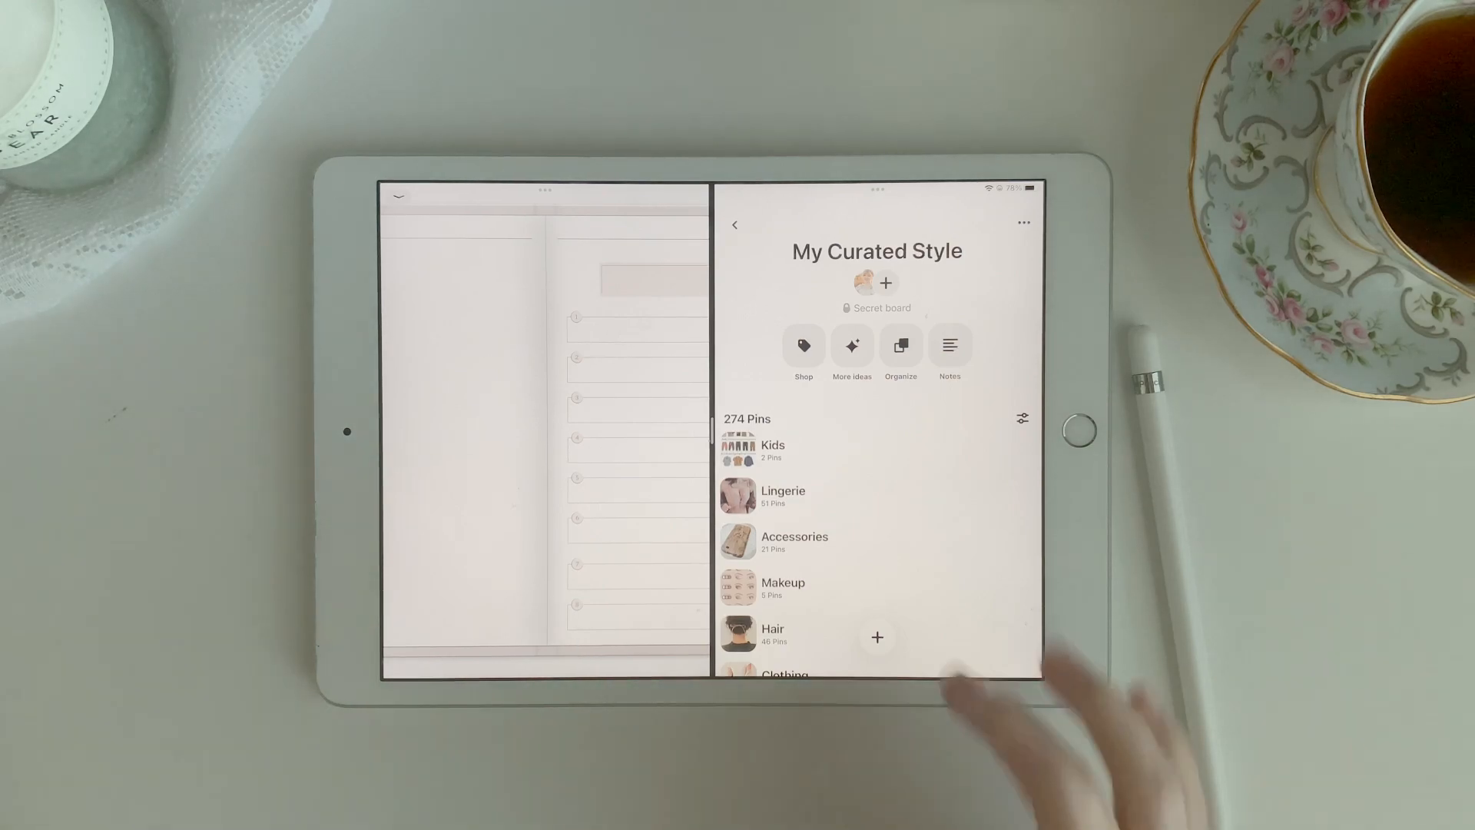
pyautogui.scroll(-3)
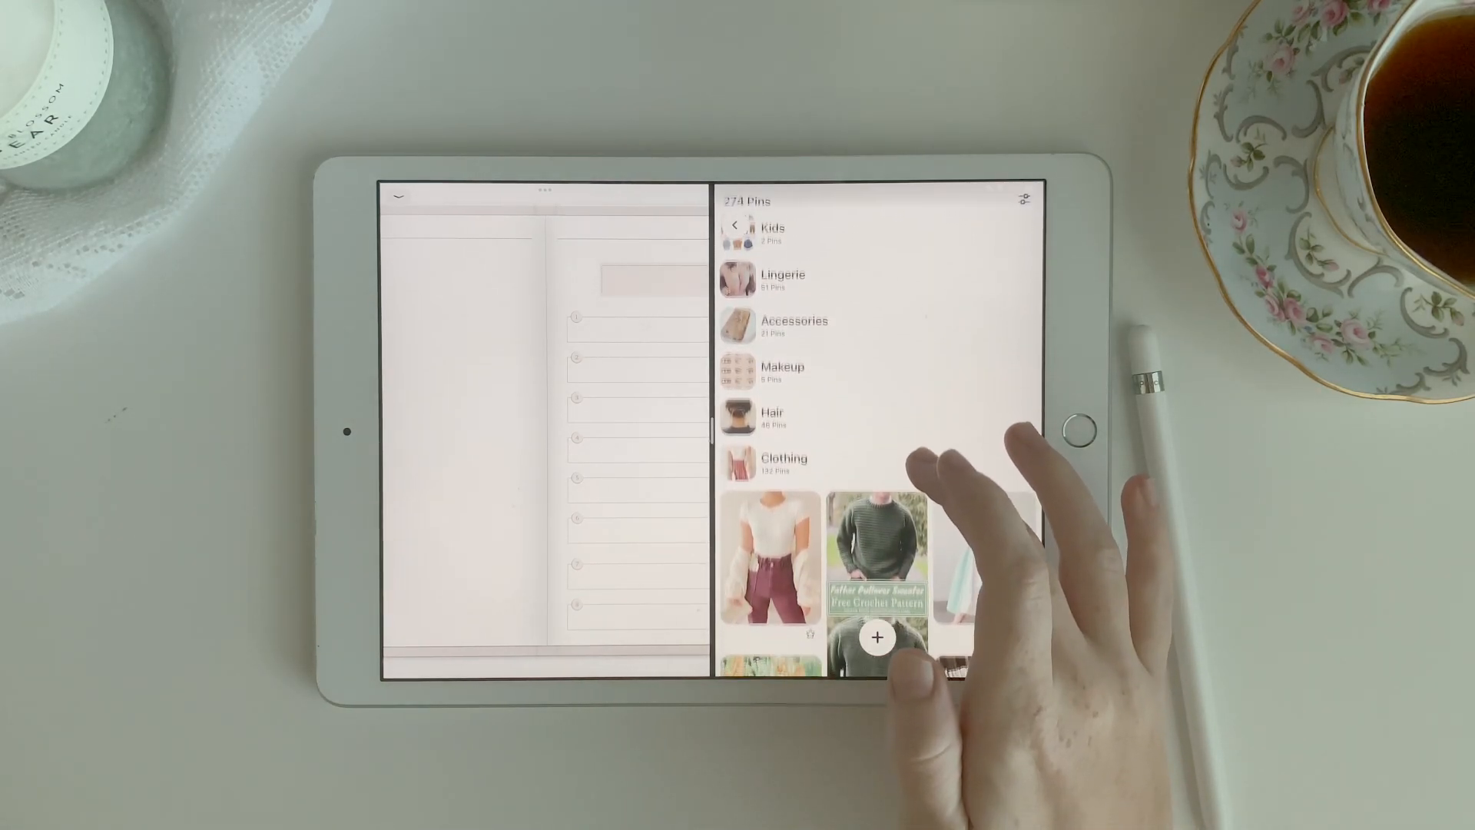
# Add a 'My Style' heading in the title box and enlarge it to 40 pt.
pyautogui.scroll(-3)
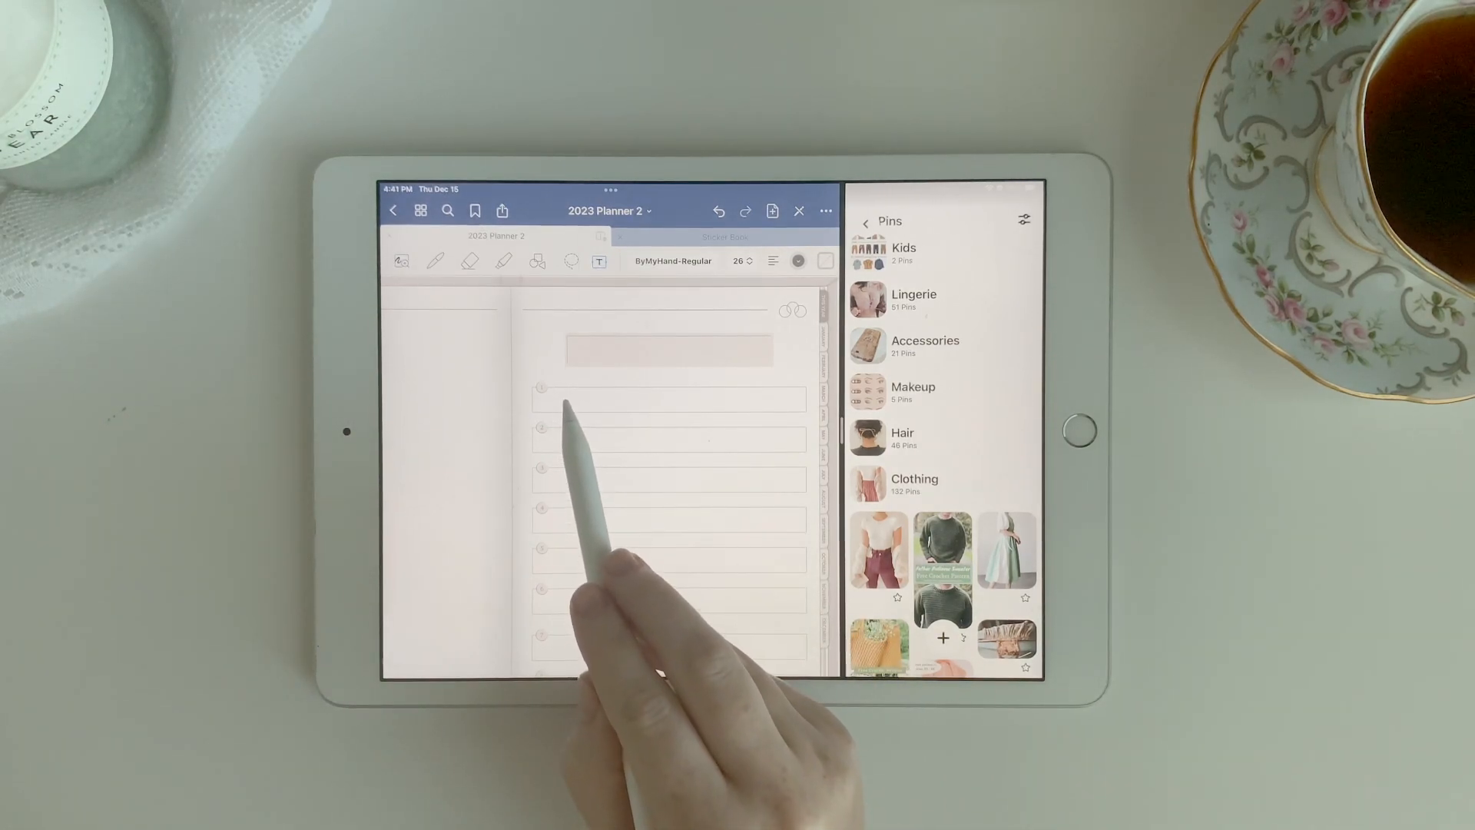
pyautogui.click(667, 399)
pyautogui.write('MY STYLE')
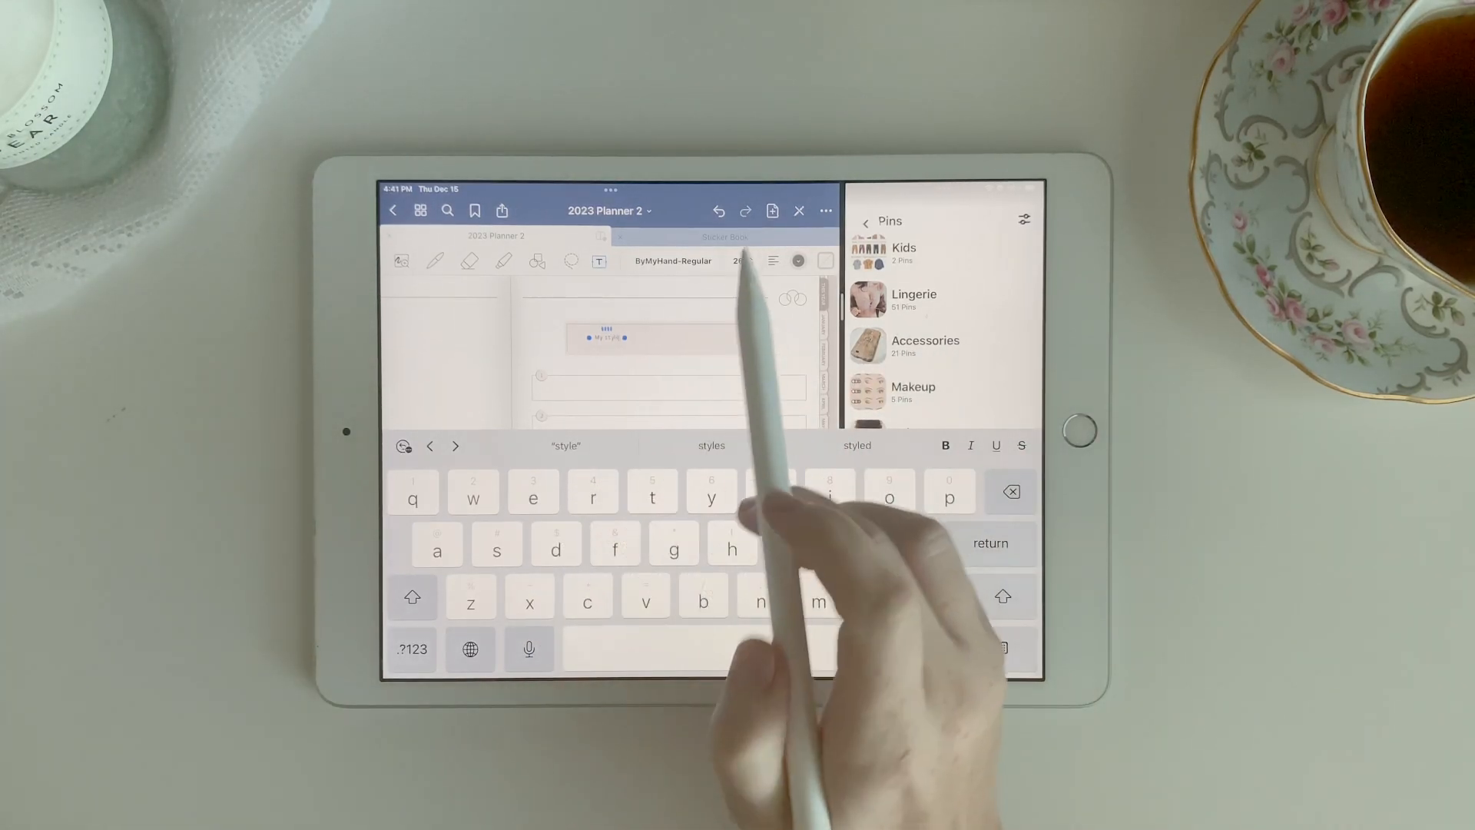
pyautogui.click(742, 261)
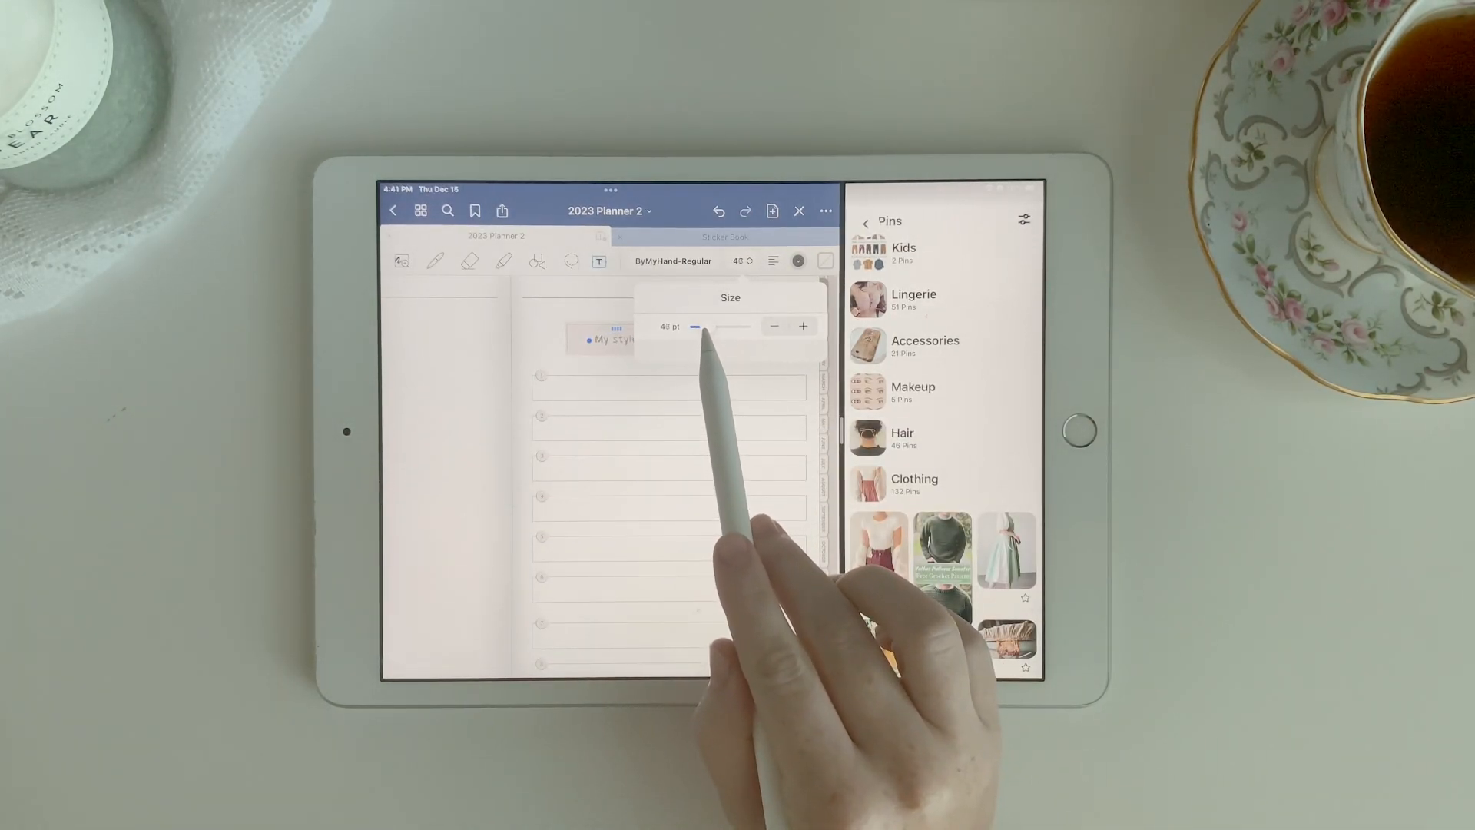
pyautogui.moveTo(699, 327); pyautogui.dragTo(720, 327)
pyautogui.write('Clothing')
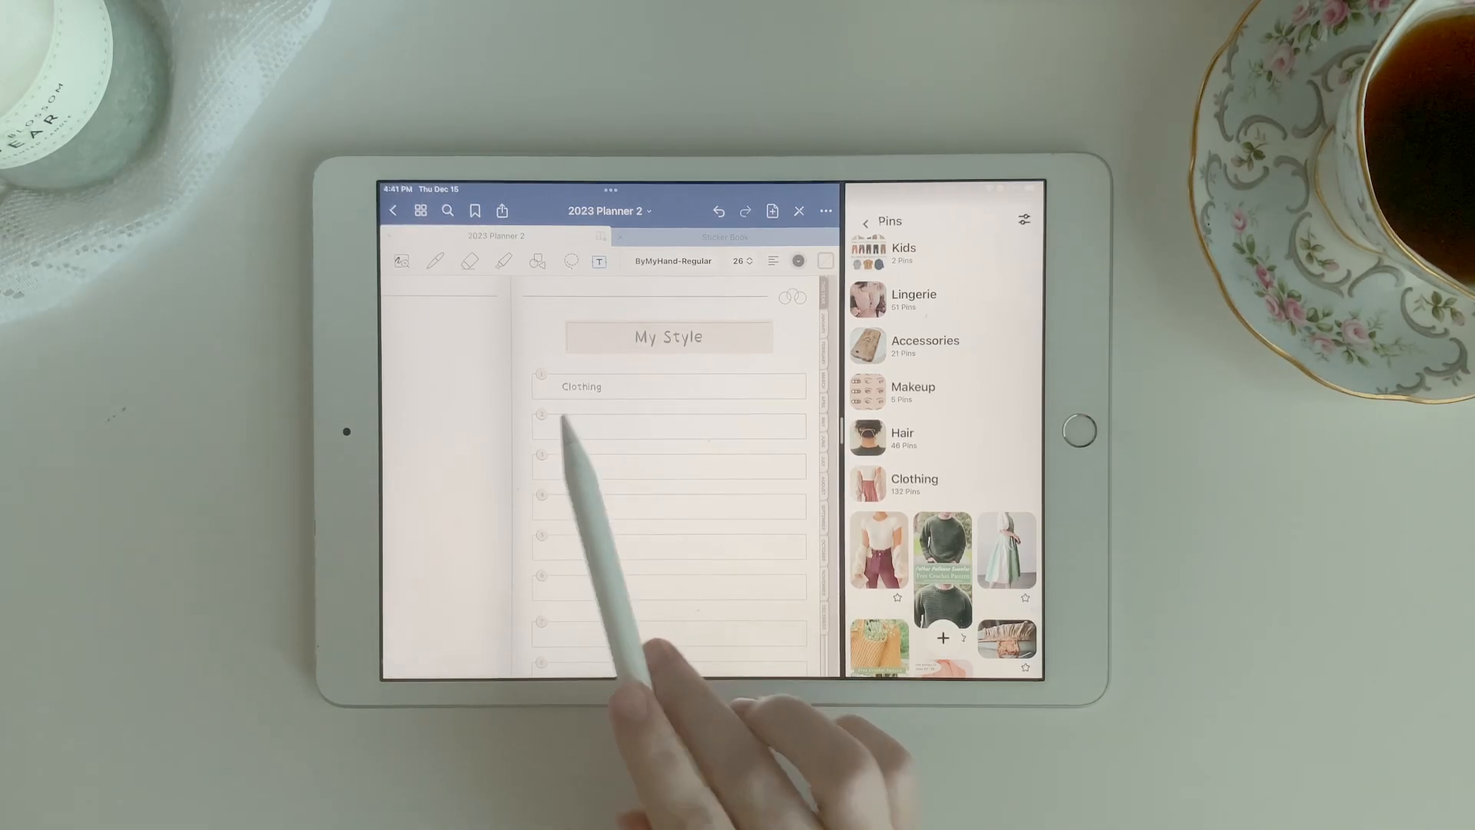
# Add 'Hair' and 'Makeup' entries below Clothing and resize both labels.
pyautogui.click(669, 425)
pyautogui.write('Hair')
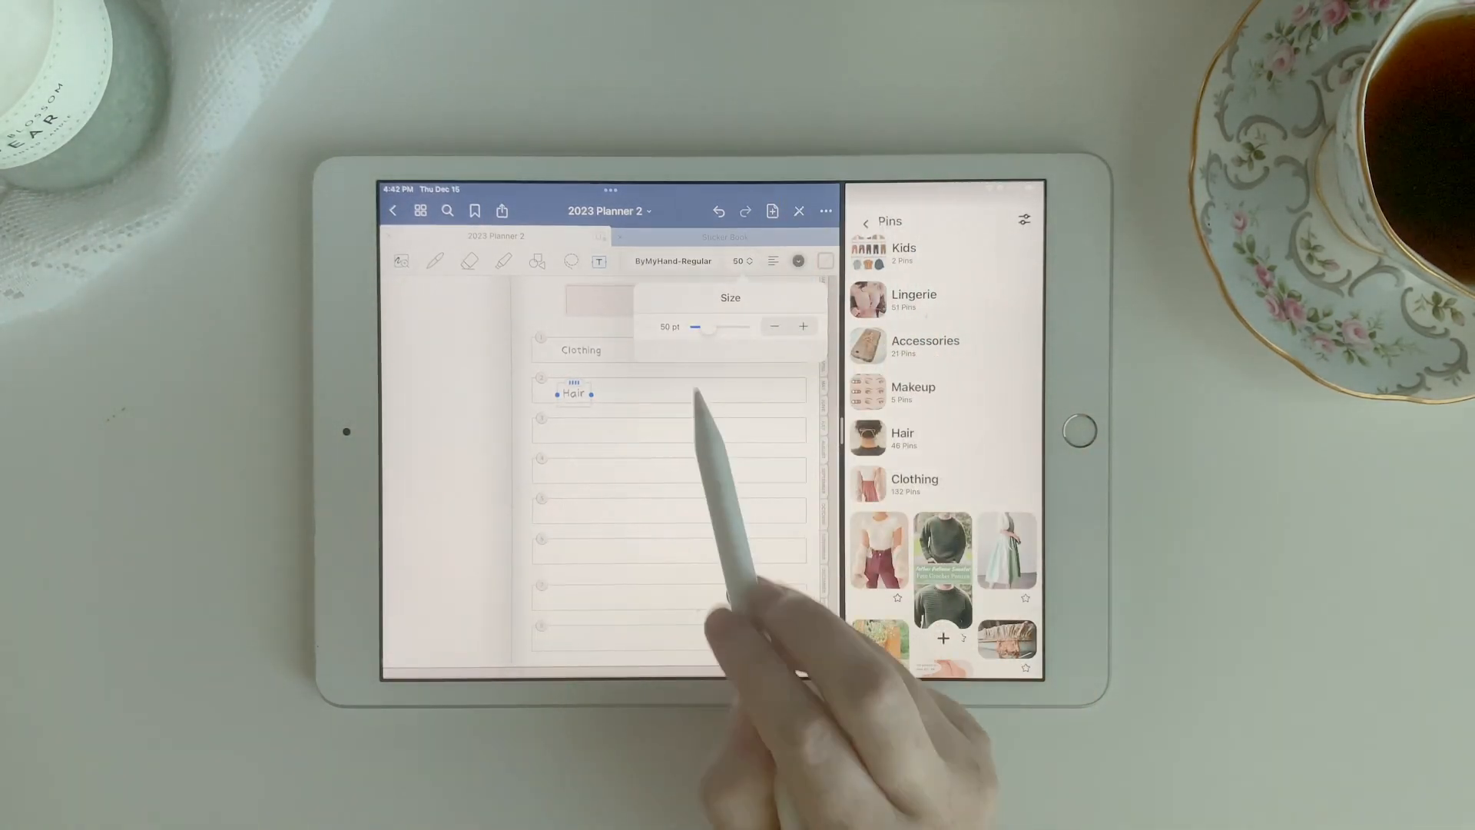
pyautogui.moveTo(700, 326); pyautogui.dragTo(696, 326)
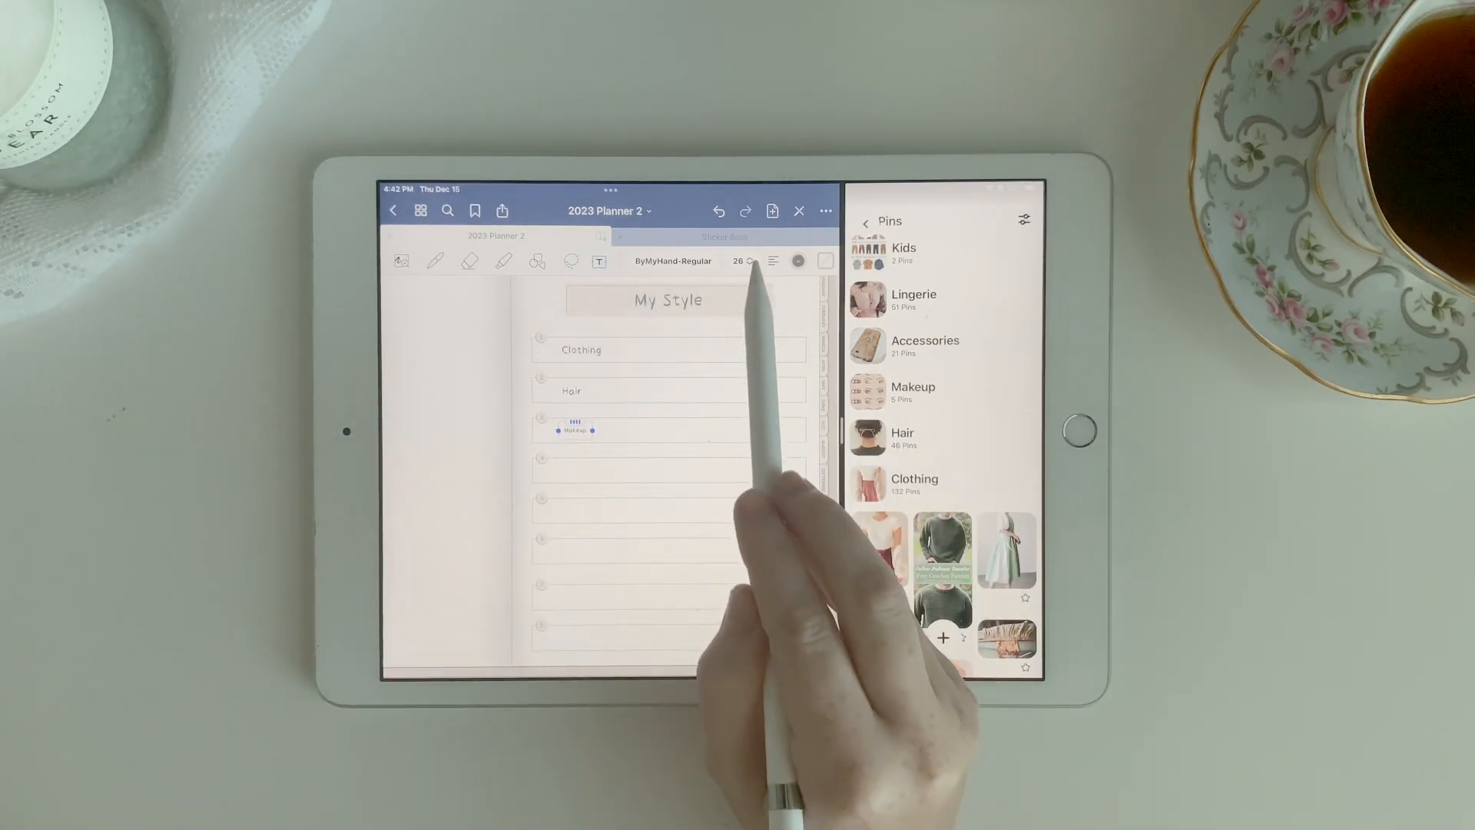
pyautogui.click(740, 261)
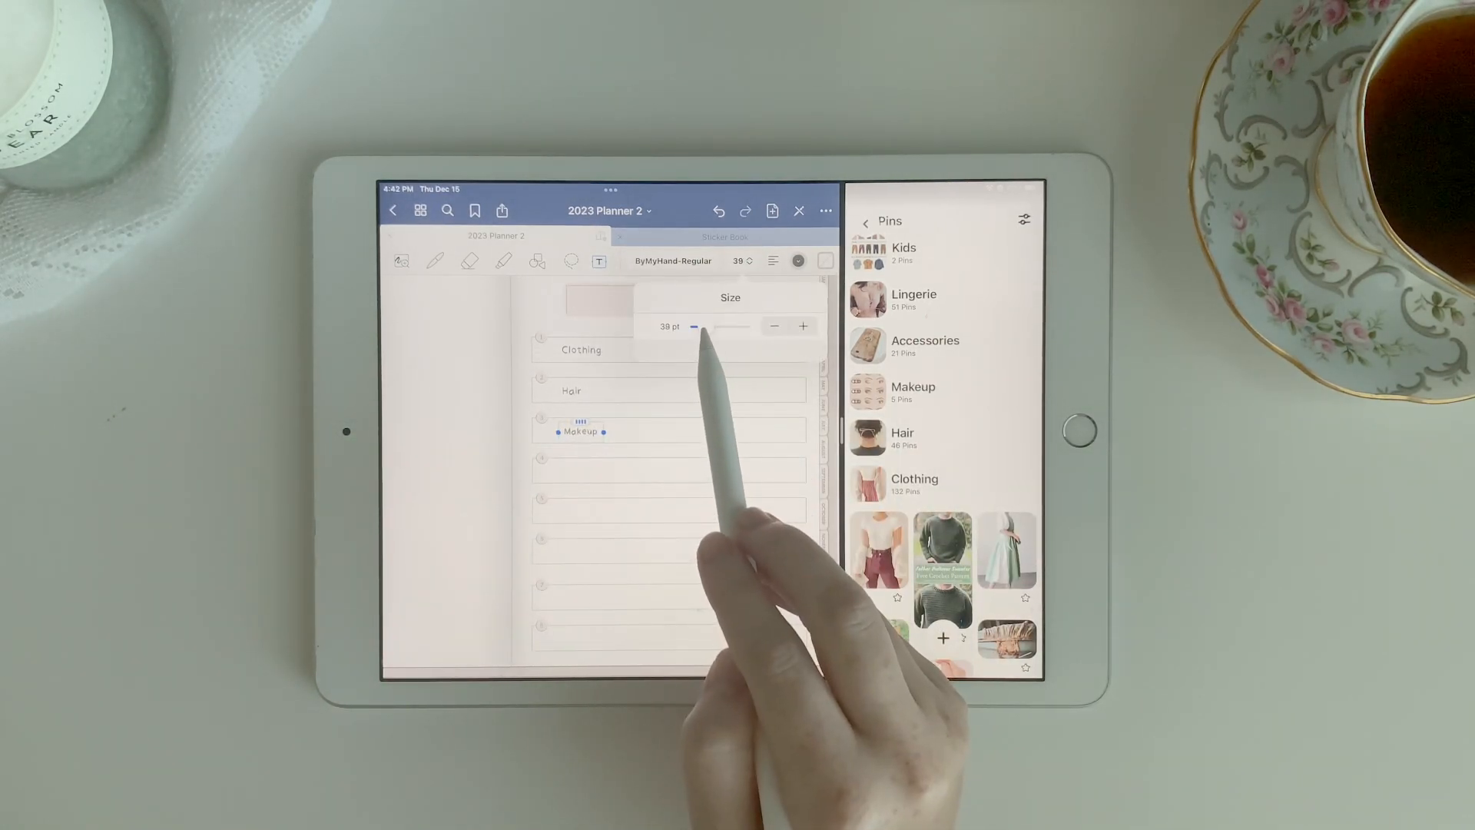
pyautogui.moveTo(699, 326); pyautogui.dragTo(715, 326)
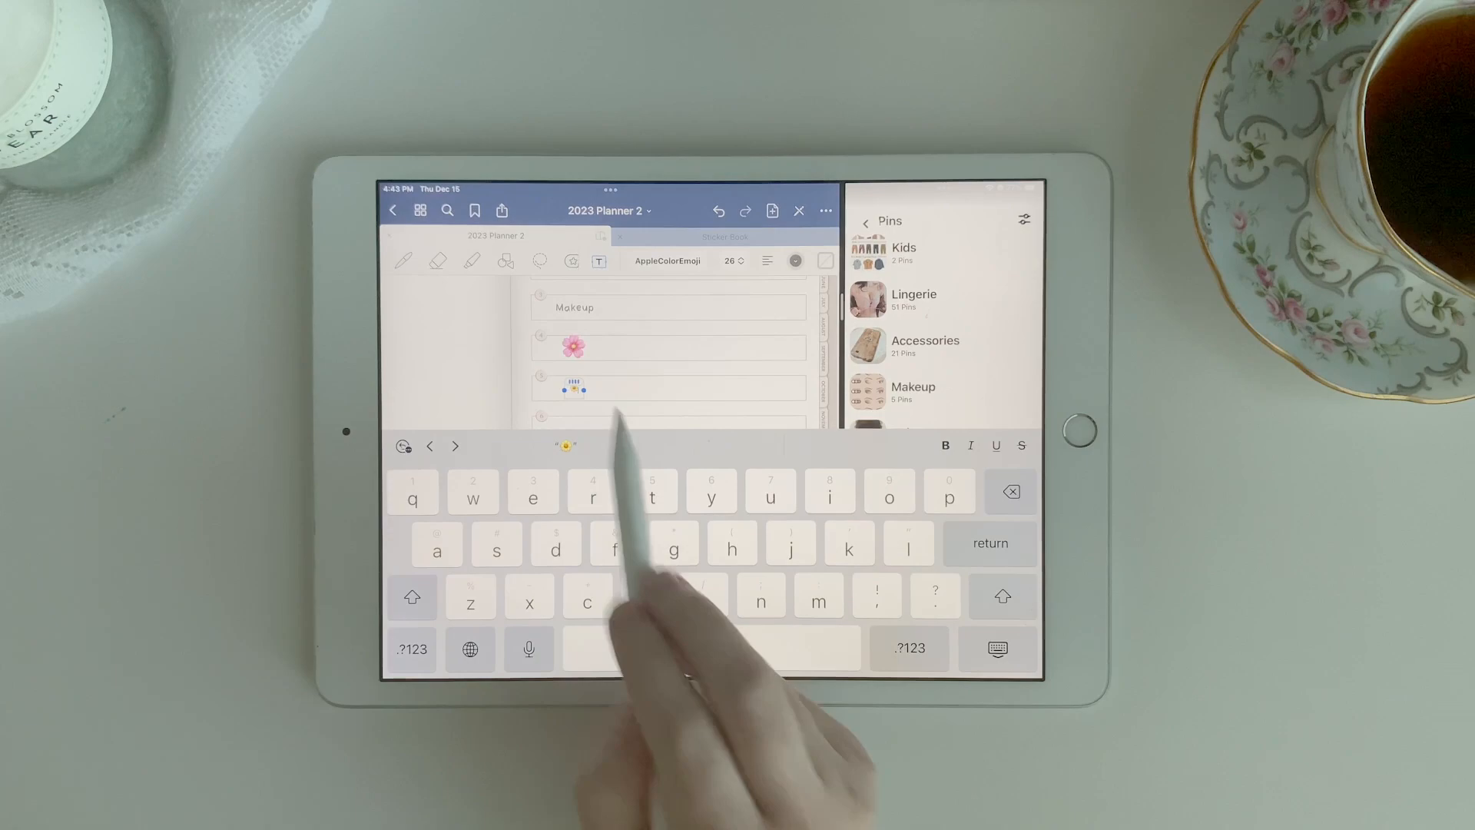
# Insert cherry blossom, sunflower, maple leaf and snowflake emojis on lines four to seven.
pyautogui.click(597, 657)
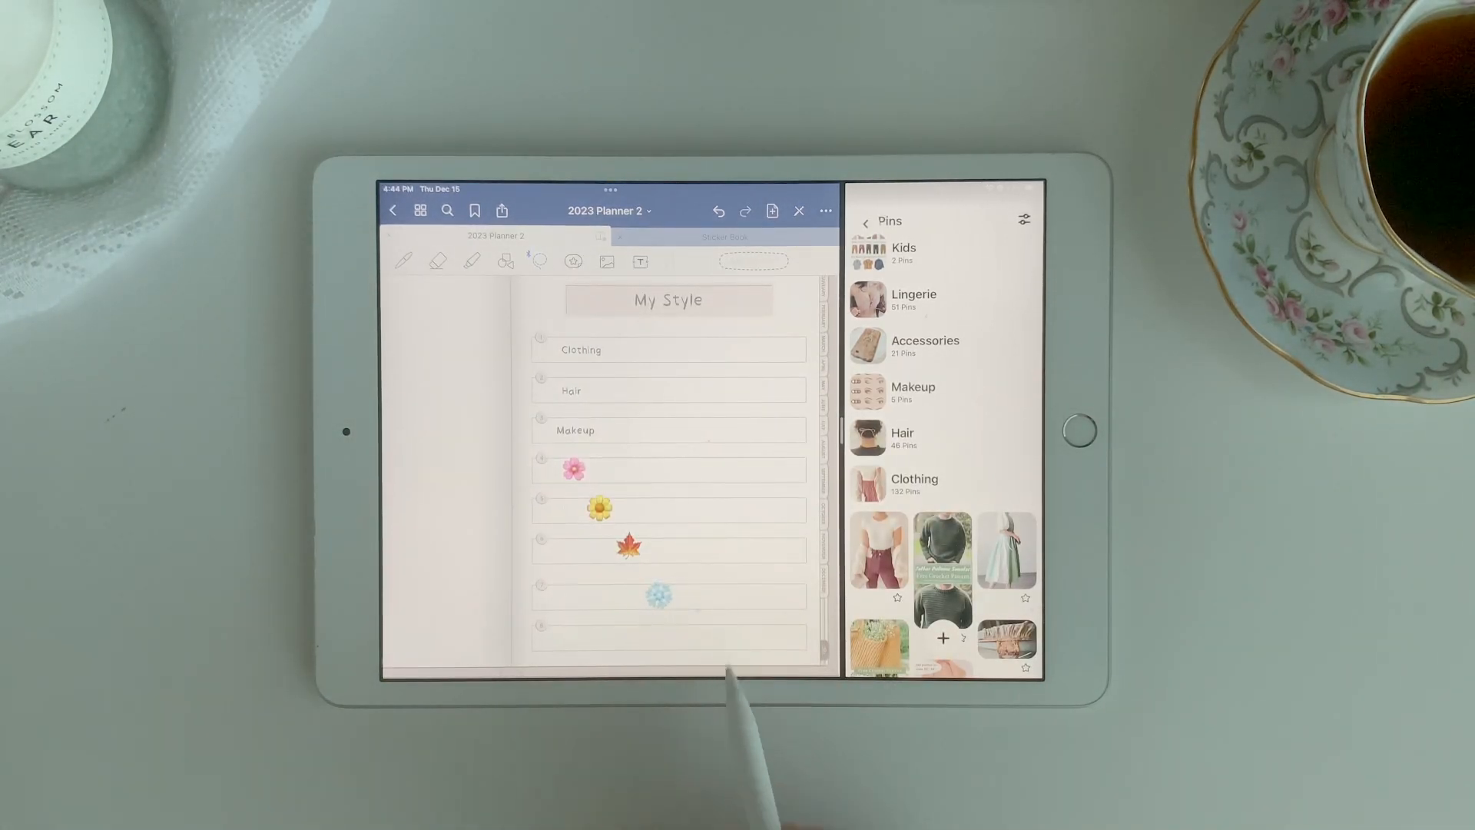
pyautogui.click(640, 261)
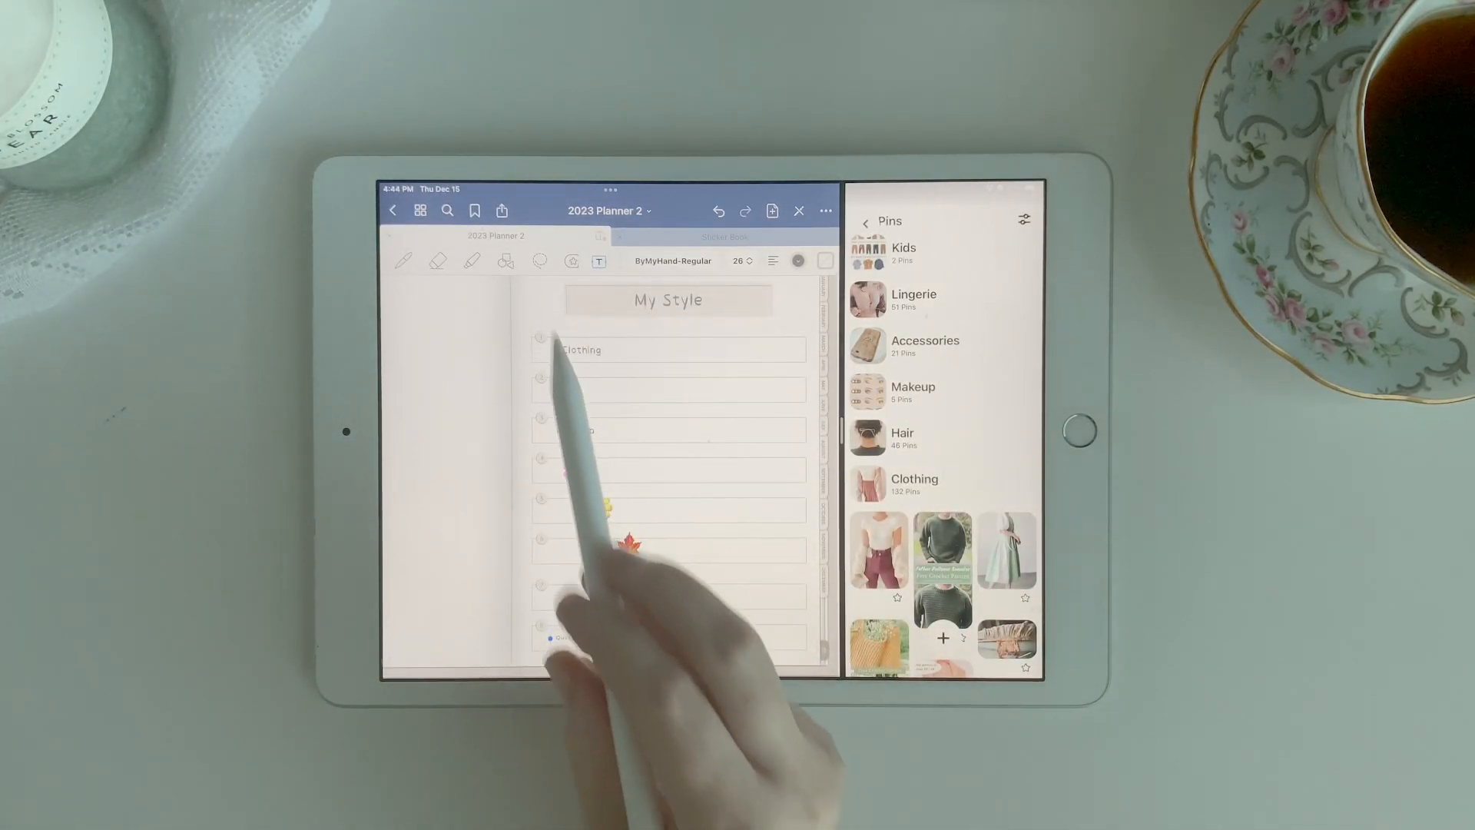
# Type 'Quirky Personality' on the last line and adjust its size with the +/− buttons.
pyautogui.click(741, 260)
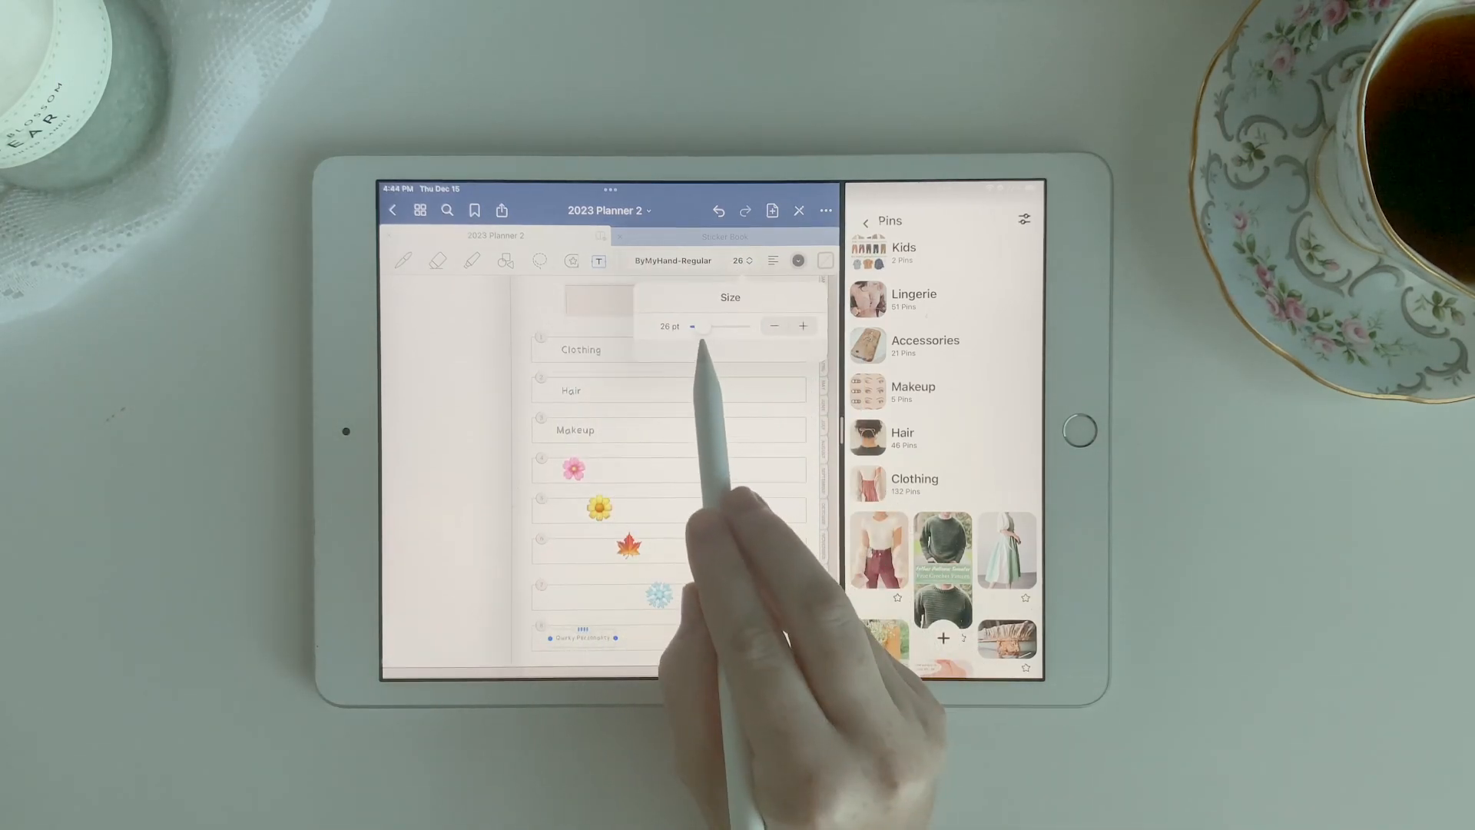
pyautogui.click(802, 325)
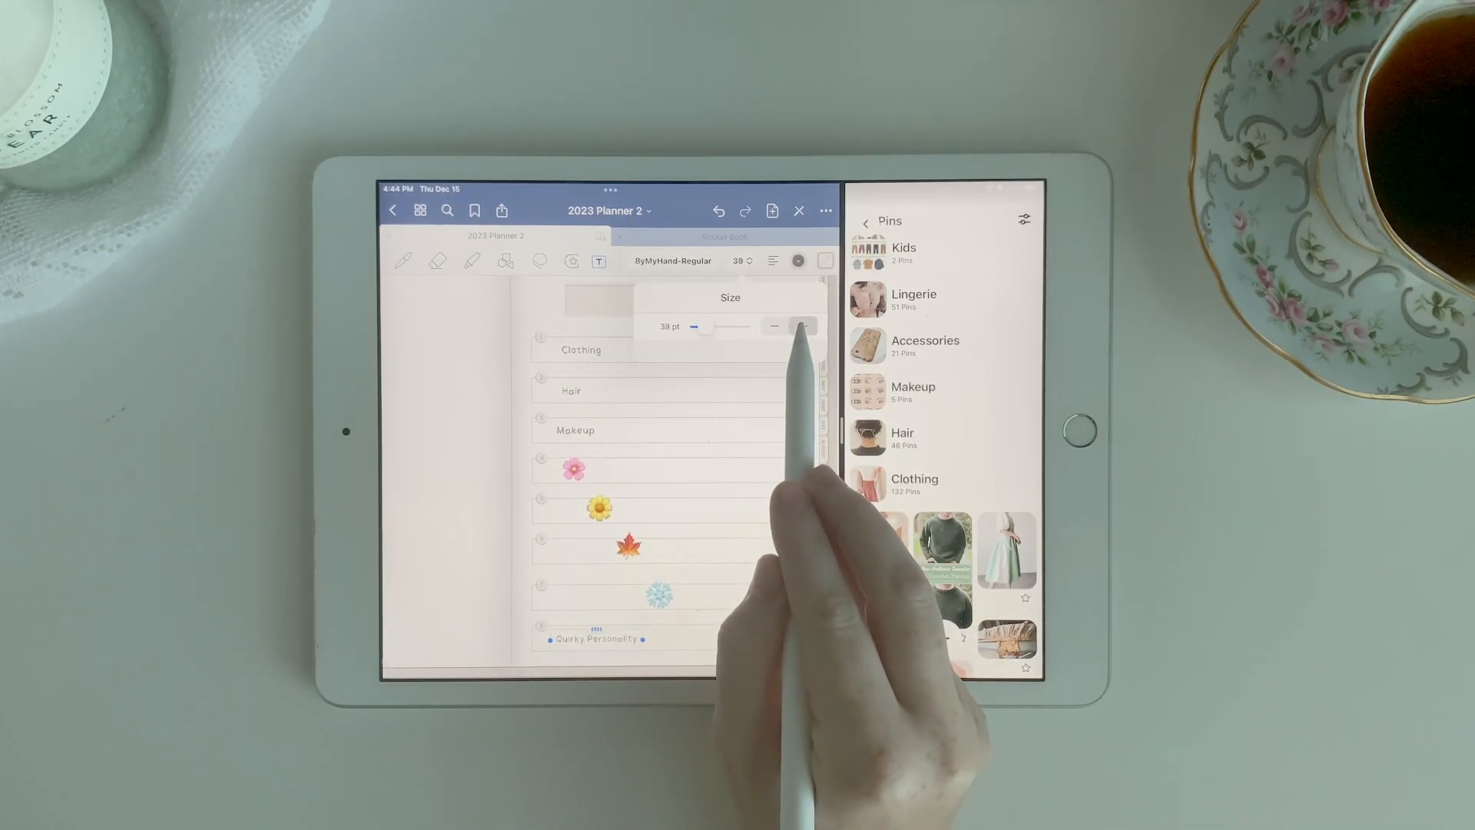
pyautogui.click(803, 326)
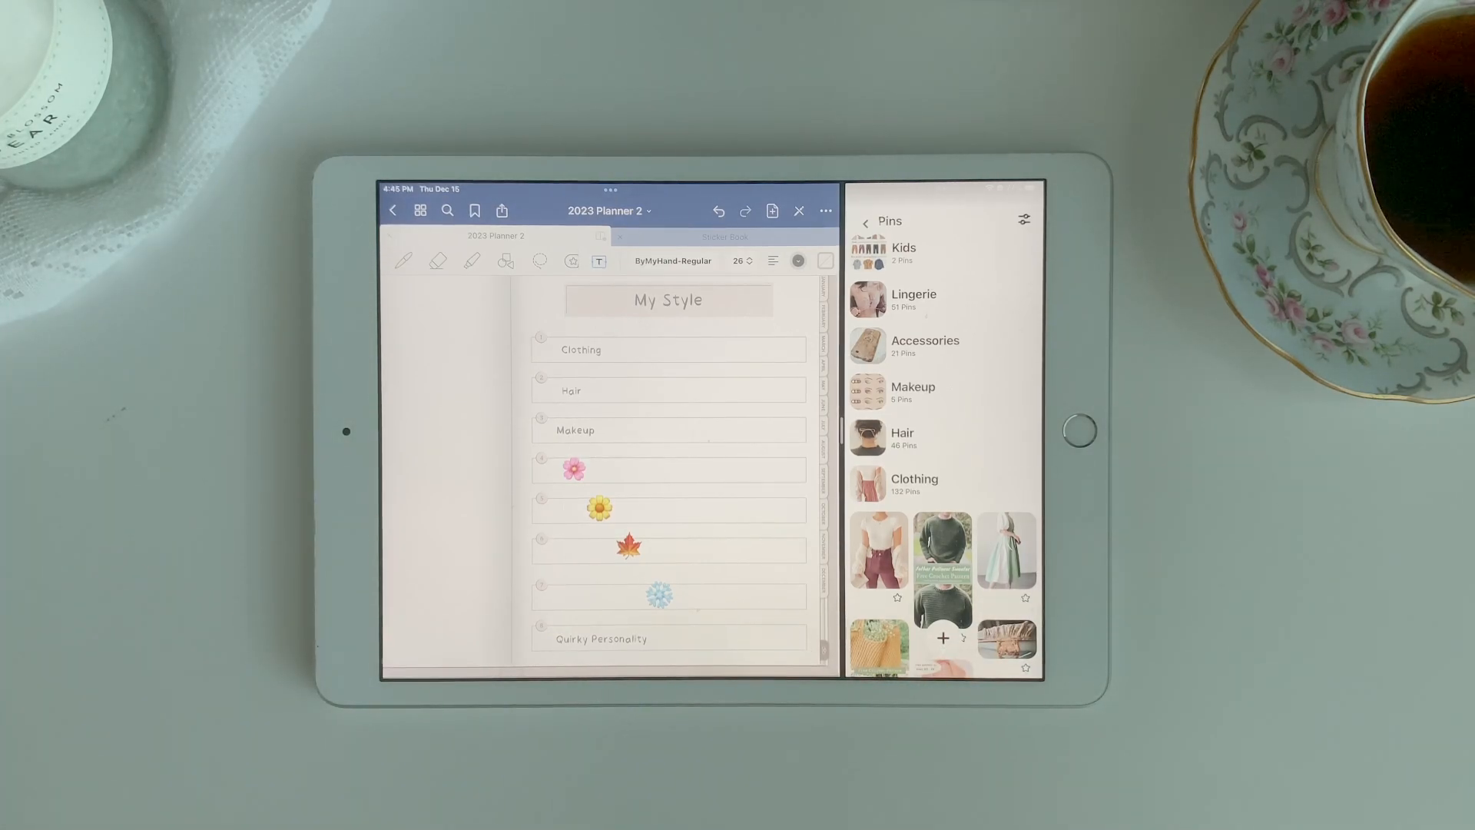
pyautogui.click(914, 480)
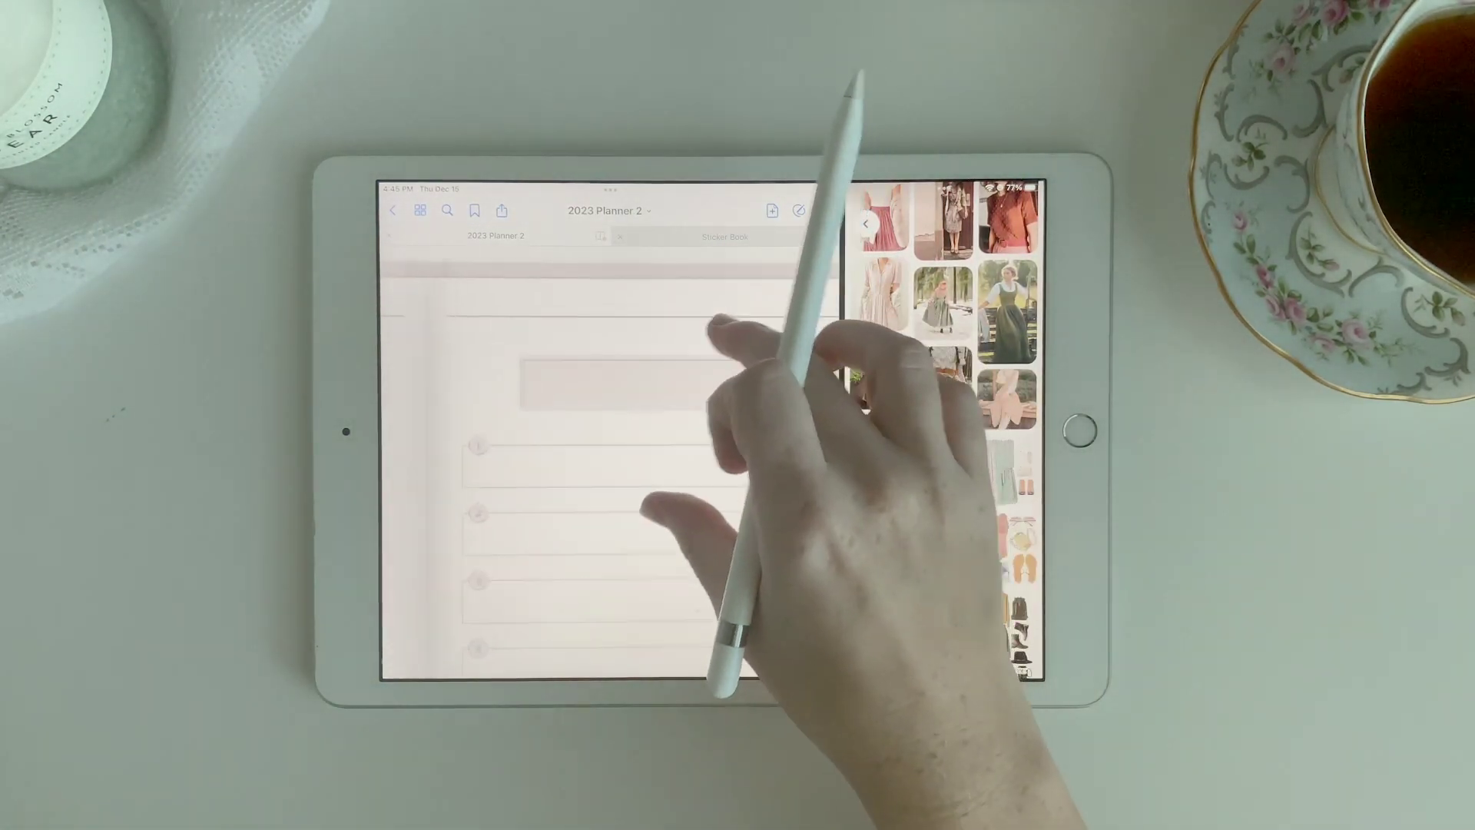
# Switch to the Disney Movie Nights page and start an entry on a numbered line.
pyautogui.click(645, 376)
pyautogui.write('Disney Movie Nights')
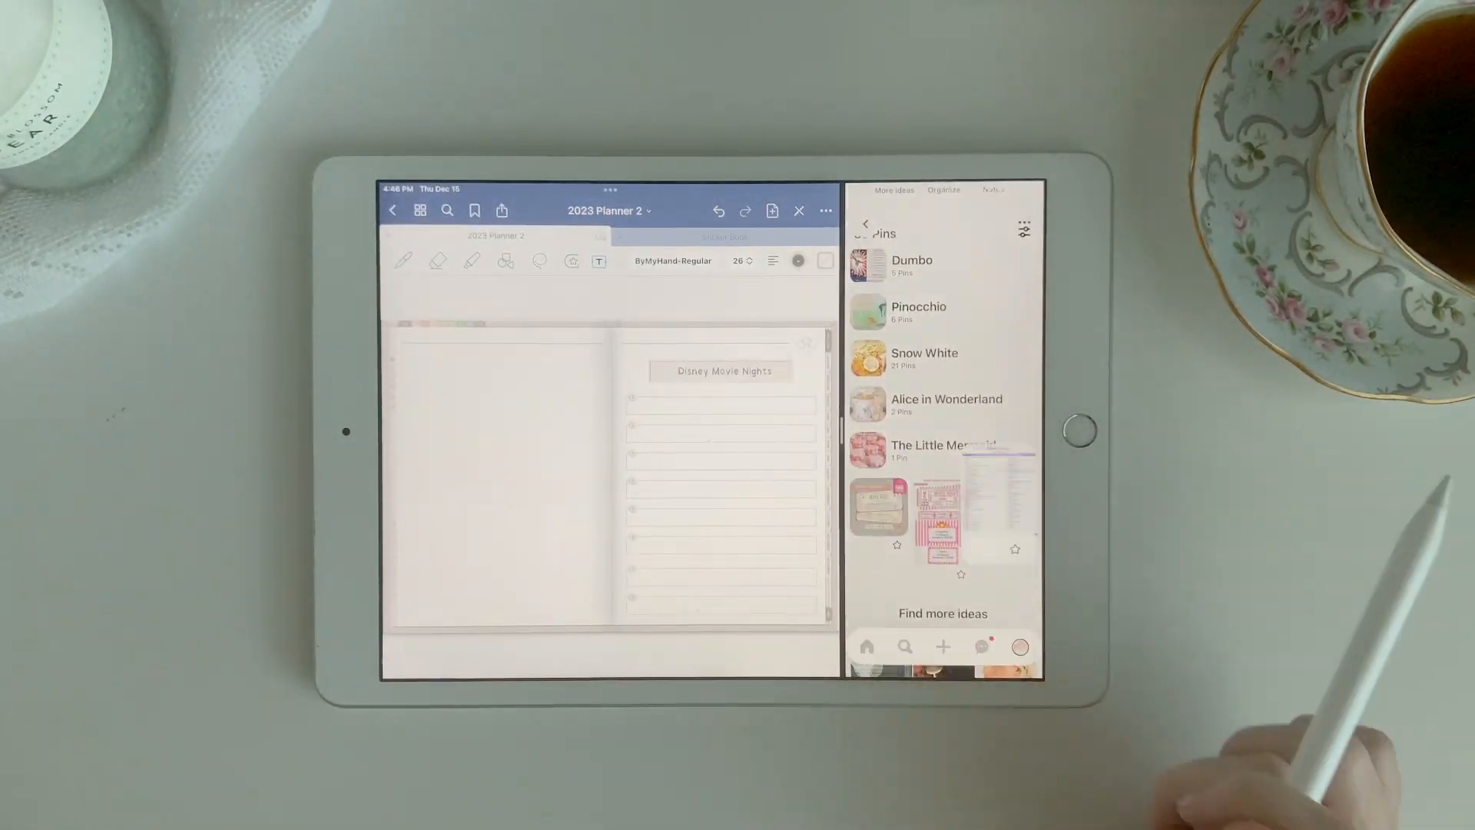
pyautogui.click(924, 358)
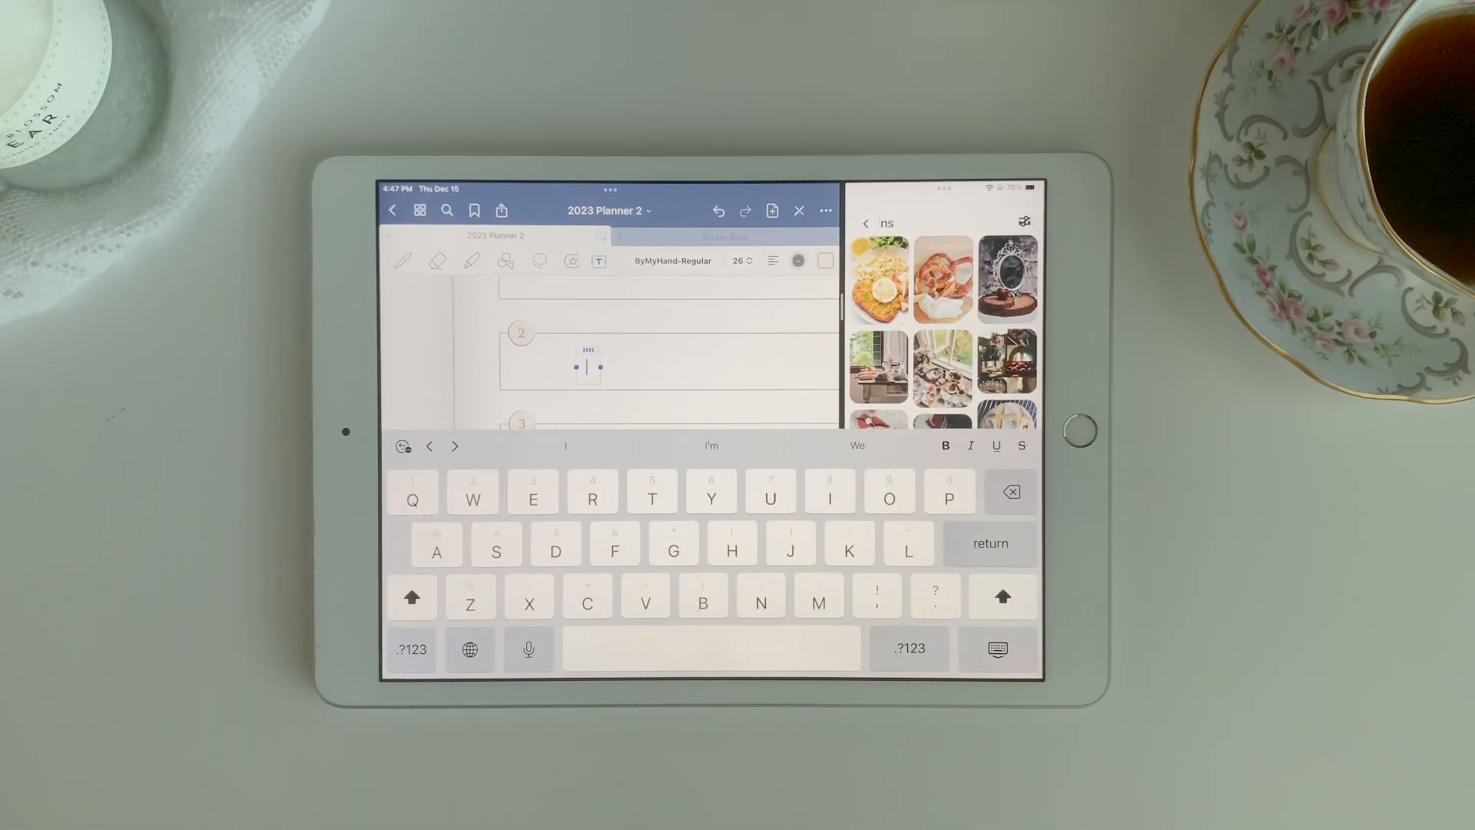
# Type Disney titles on the numbered lines, including 'Ichabod and Mr Toad' and Alice in Wonderland.
pyautogui.write('Pinocc')
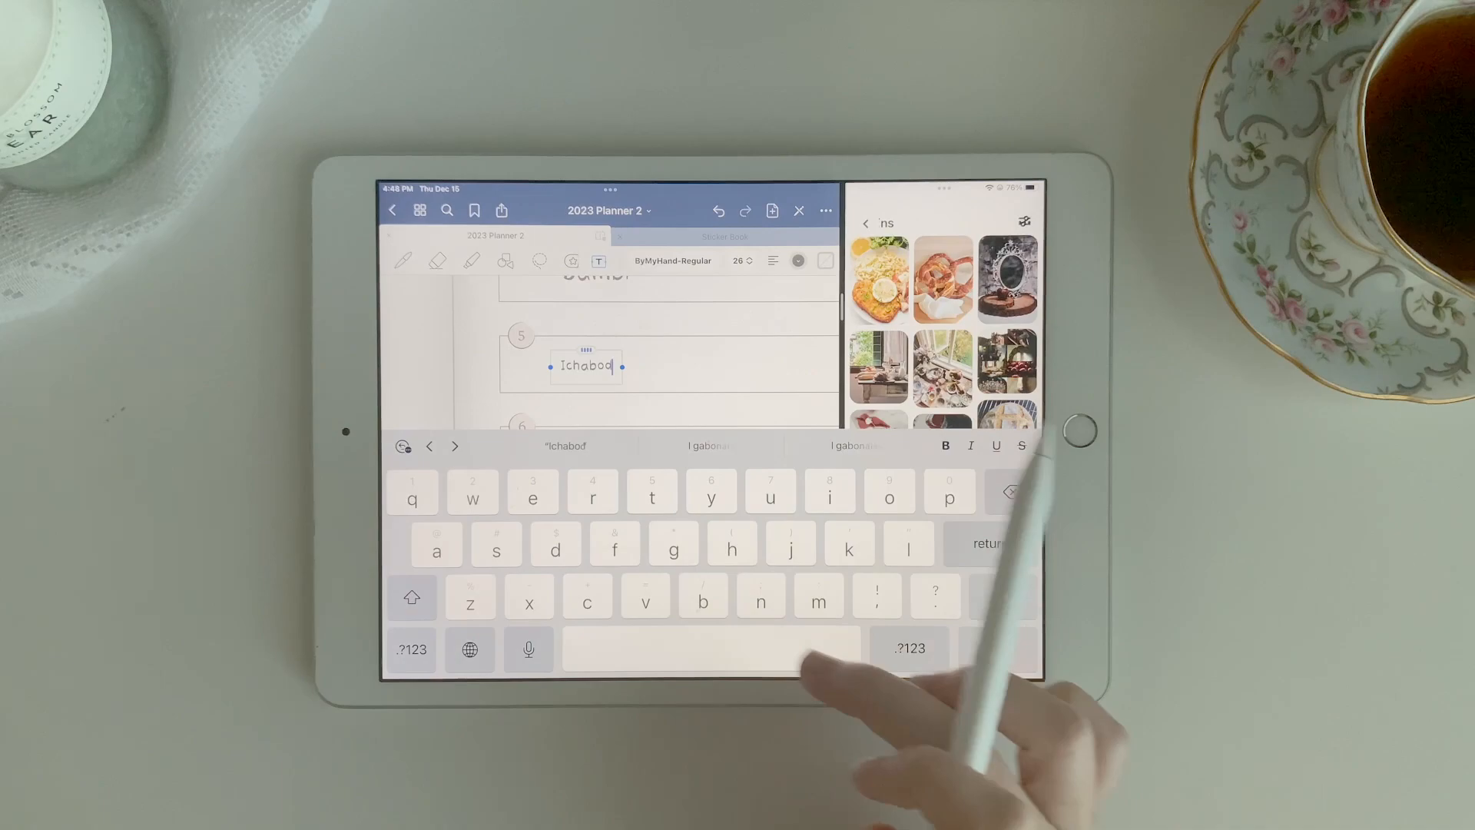
pyautogui.write('and Mr Toad')
pyautogui.write('Alice in Wonder')
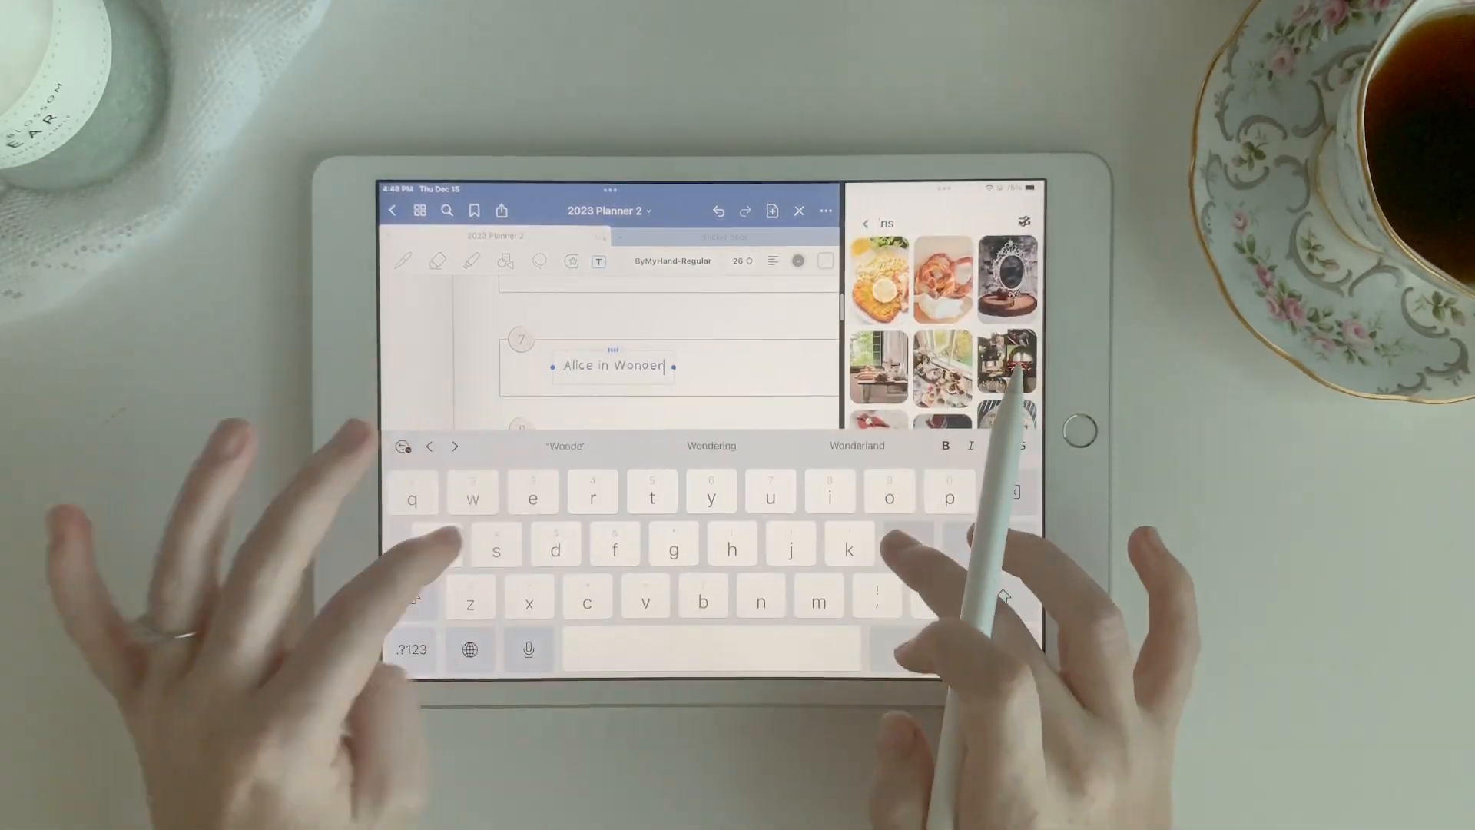
pyautogui.click(739, 261)
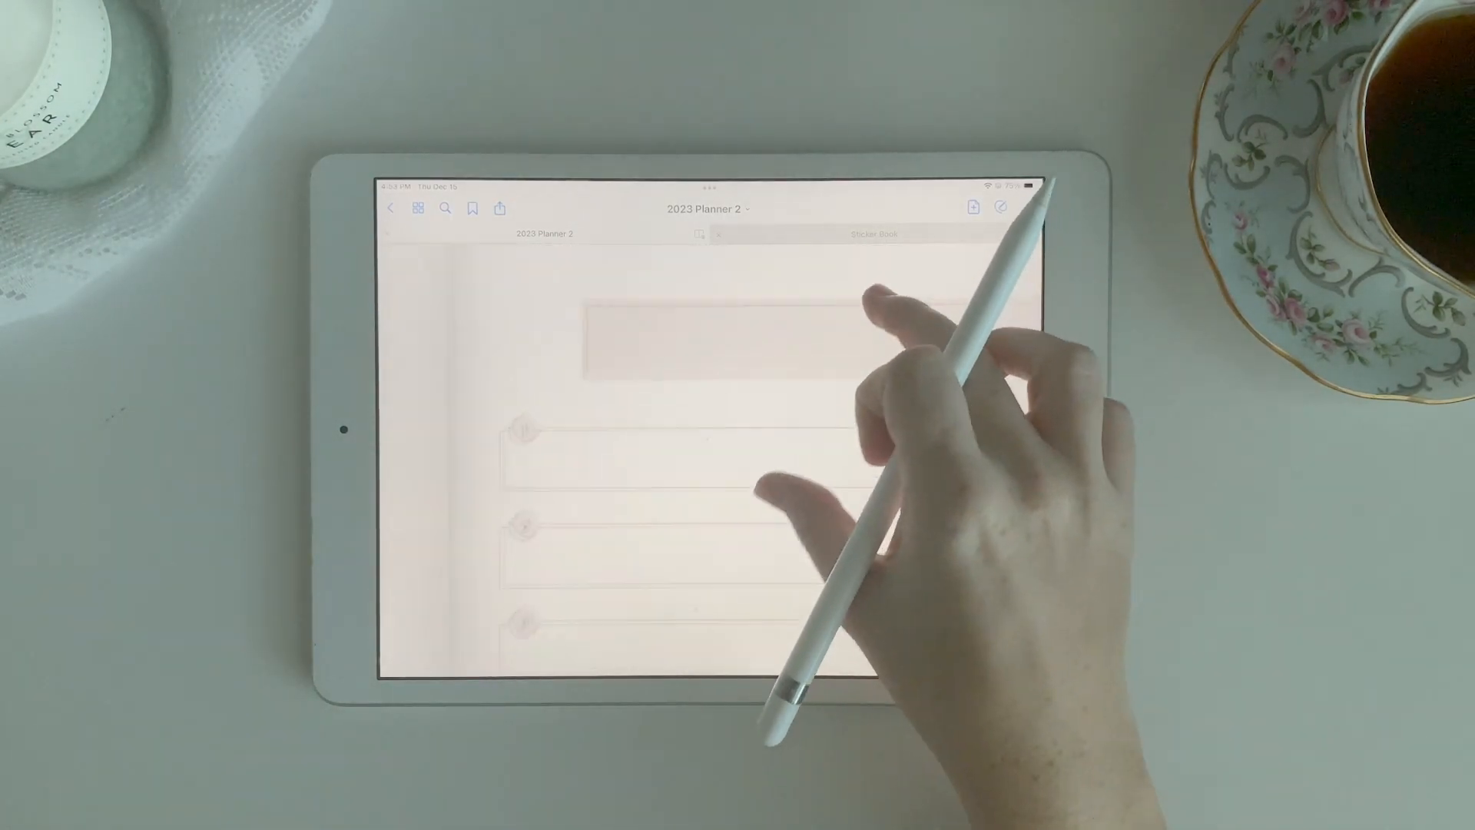
# Title the page 'Seasons' and begin an emoji entry on its first numbered line.
pyautogui.write('Seasons')
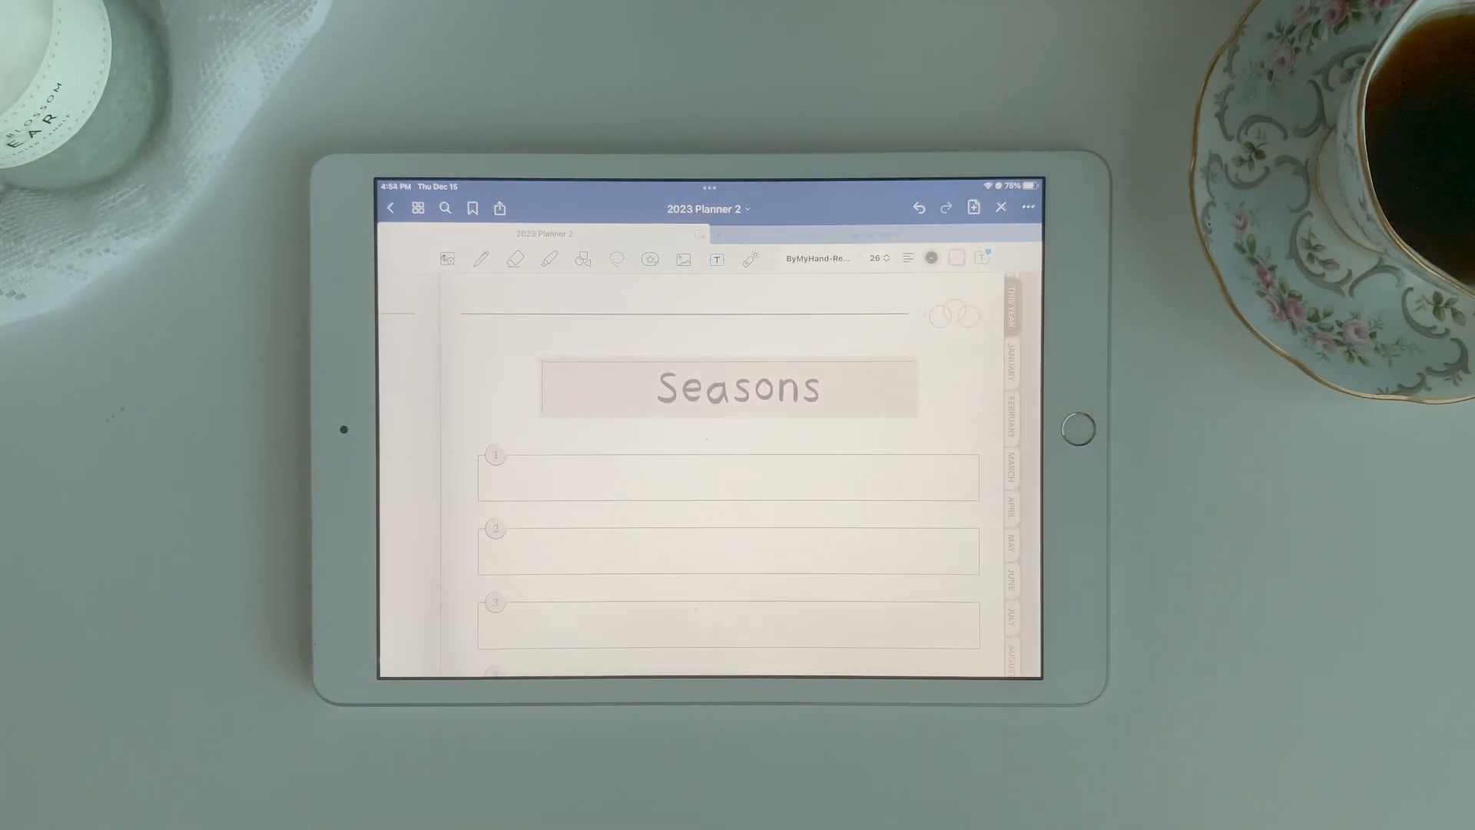
pyautogui.click(727, 477)
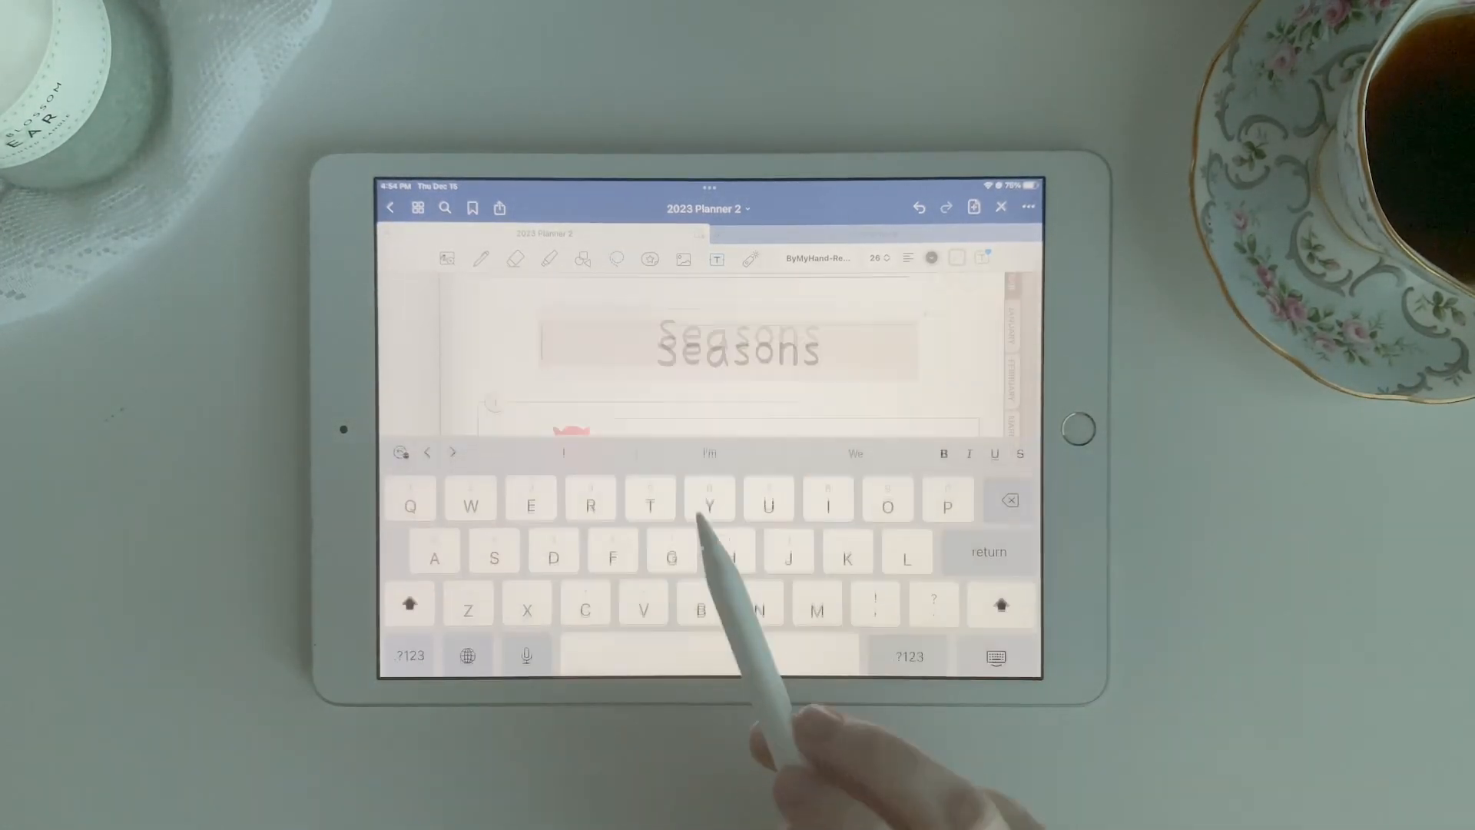
pyautogui.click(467, 654)
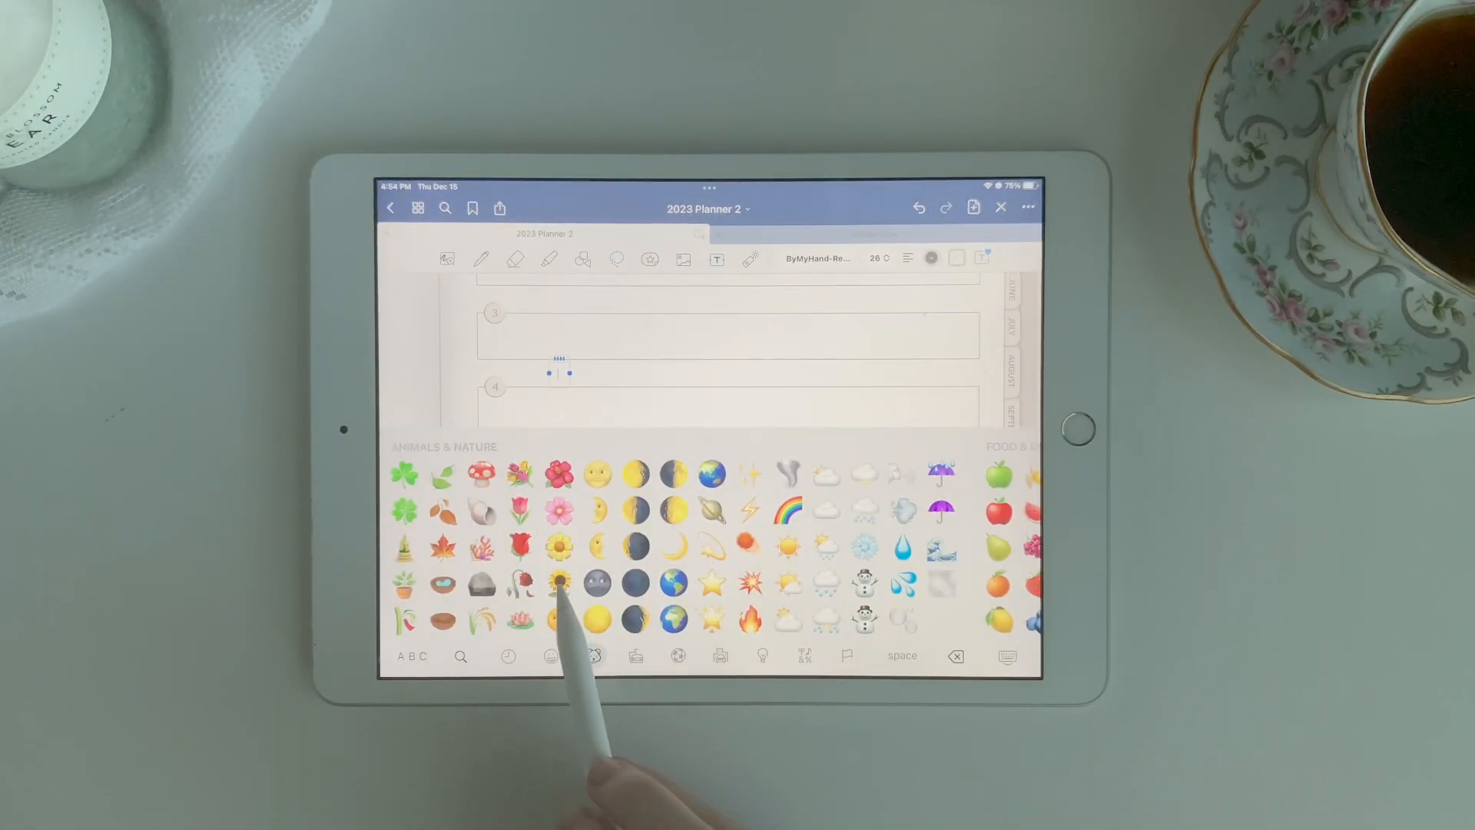